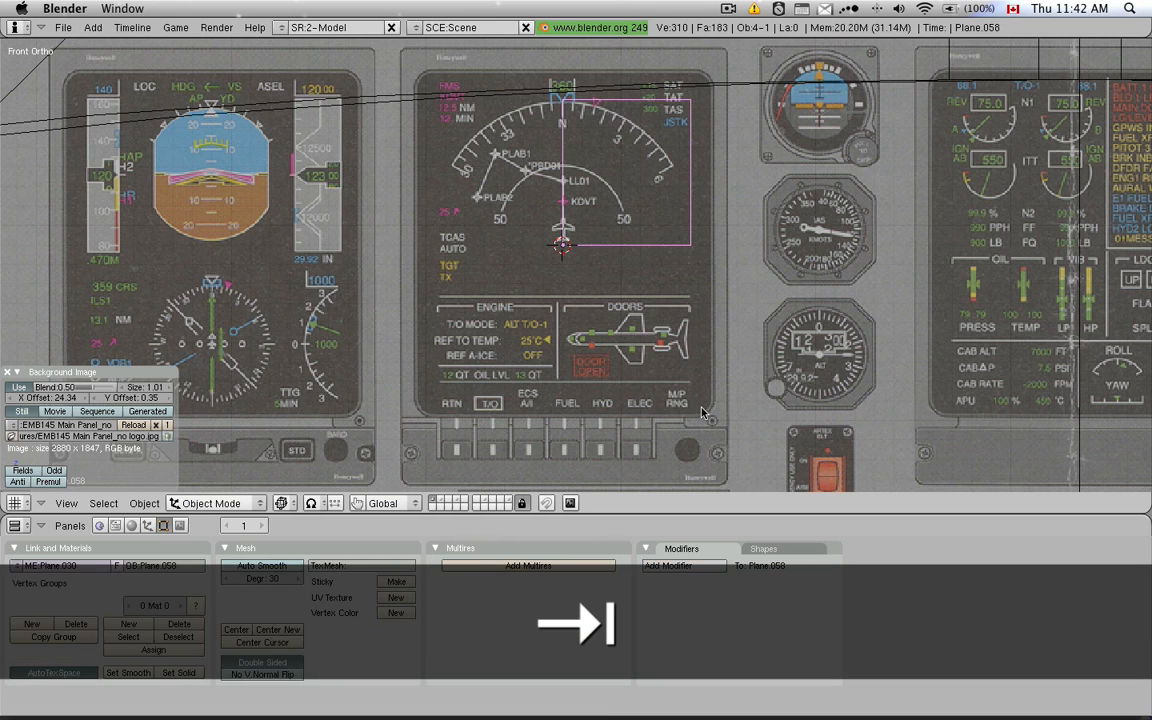
Add a Mirror modifier to the panel mesh.
click(684, 564)
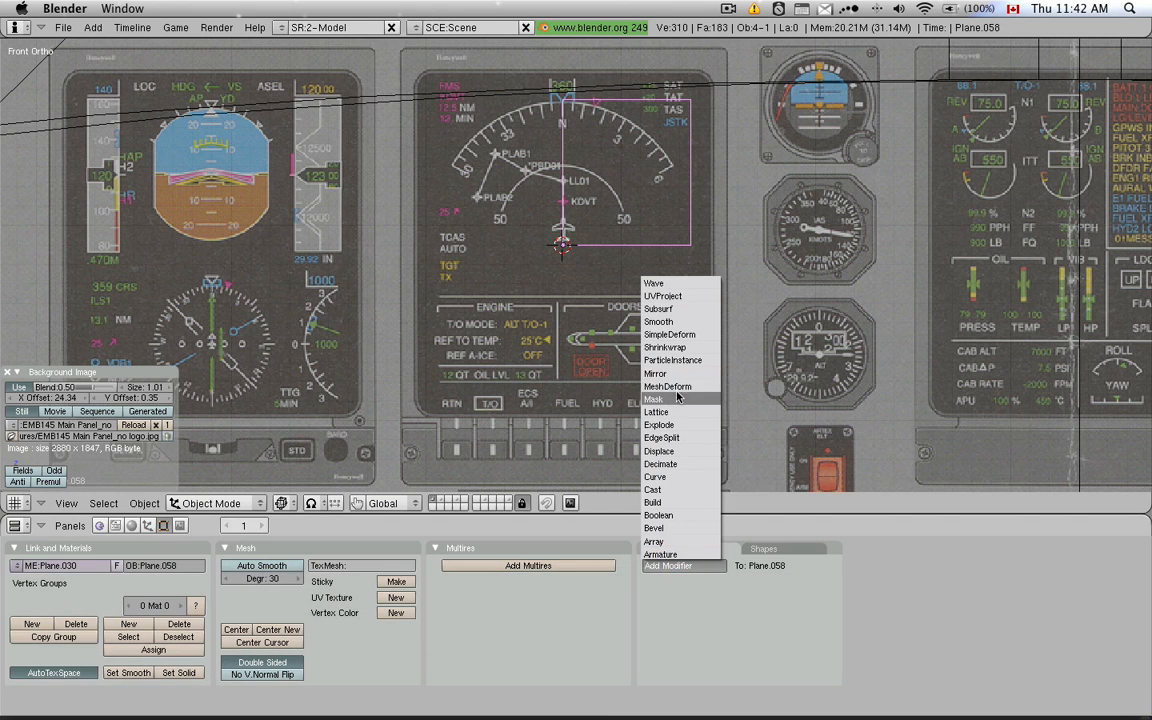
click(656, 374)
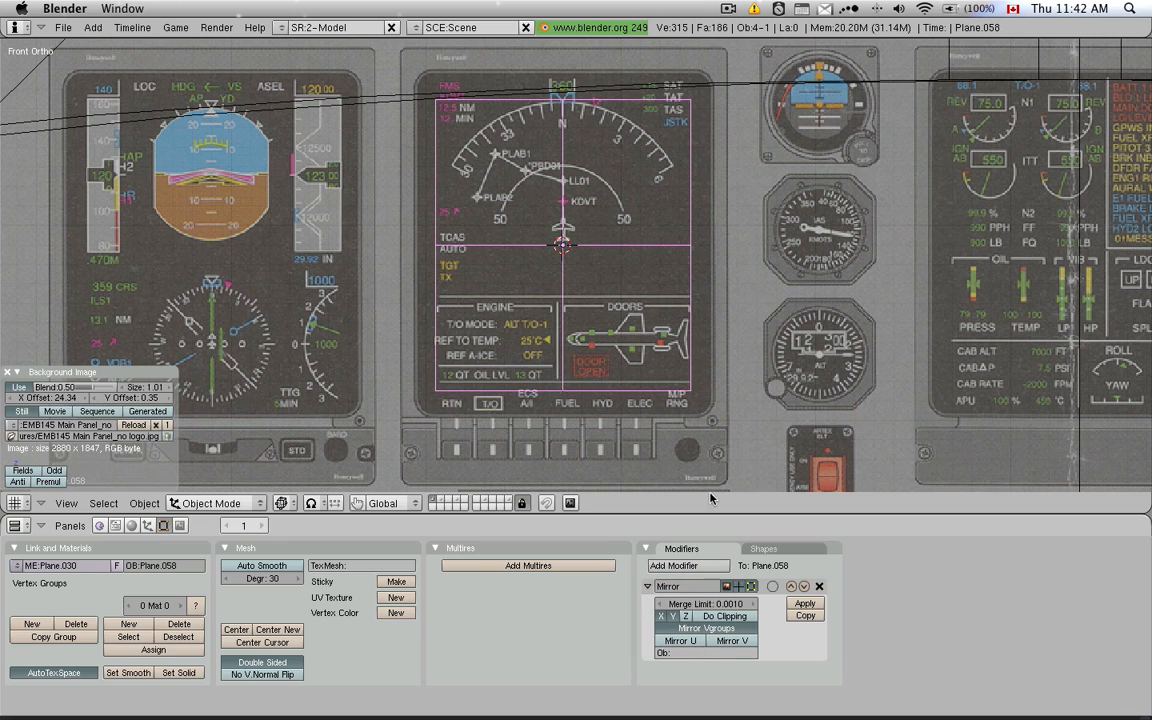
mouse_move(282, 564)
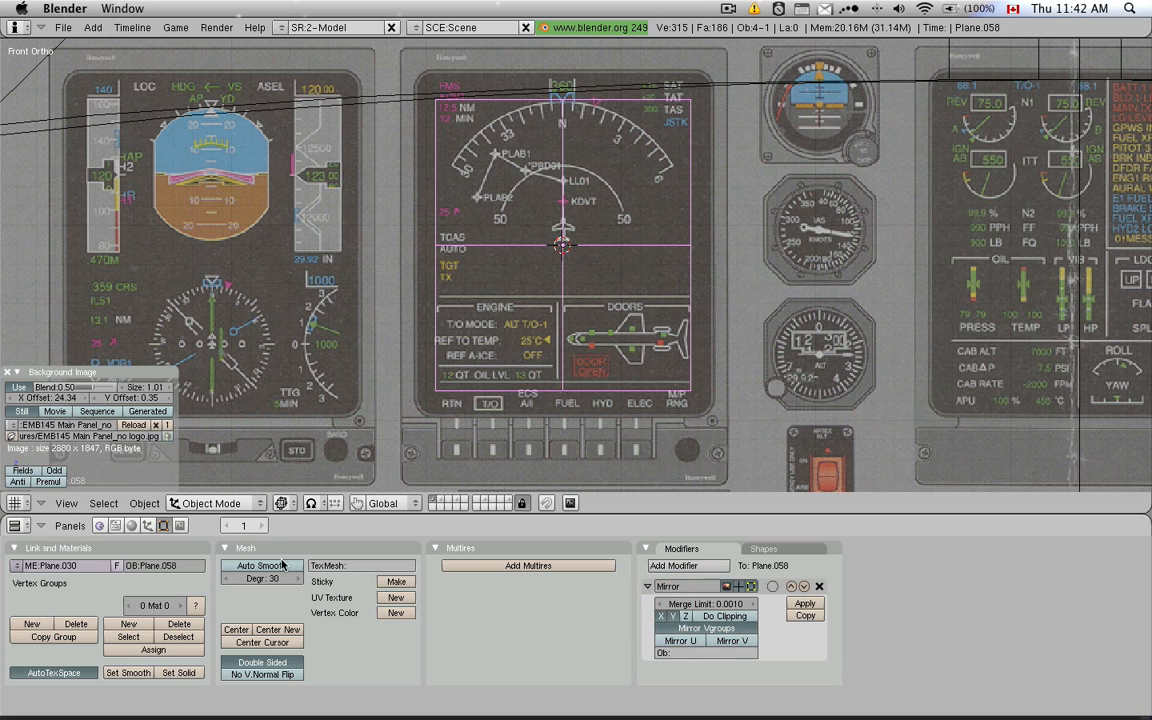
mouse_move(148, 524)
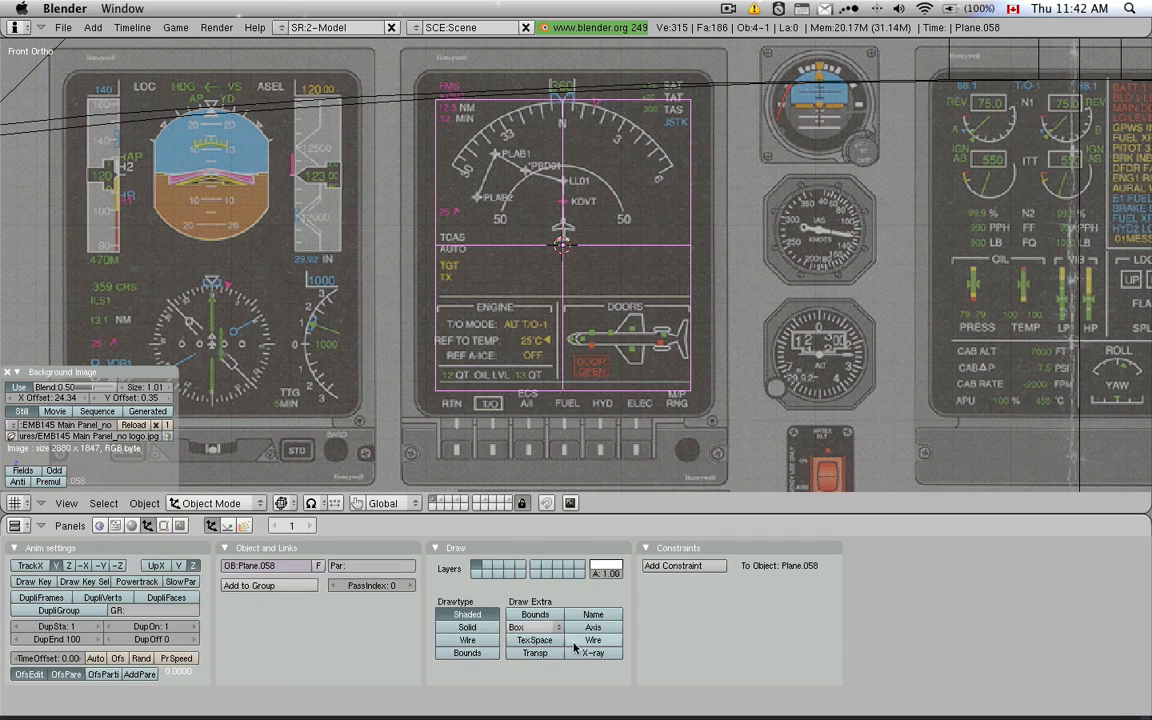
Enable Axis display for the panel object and close the Background Image settings.
click(592, 626)
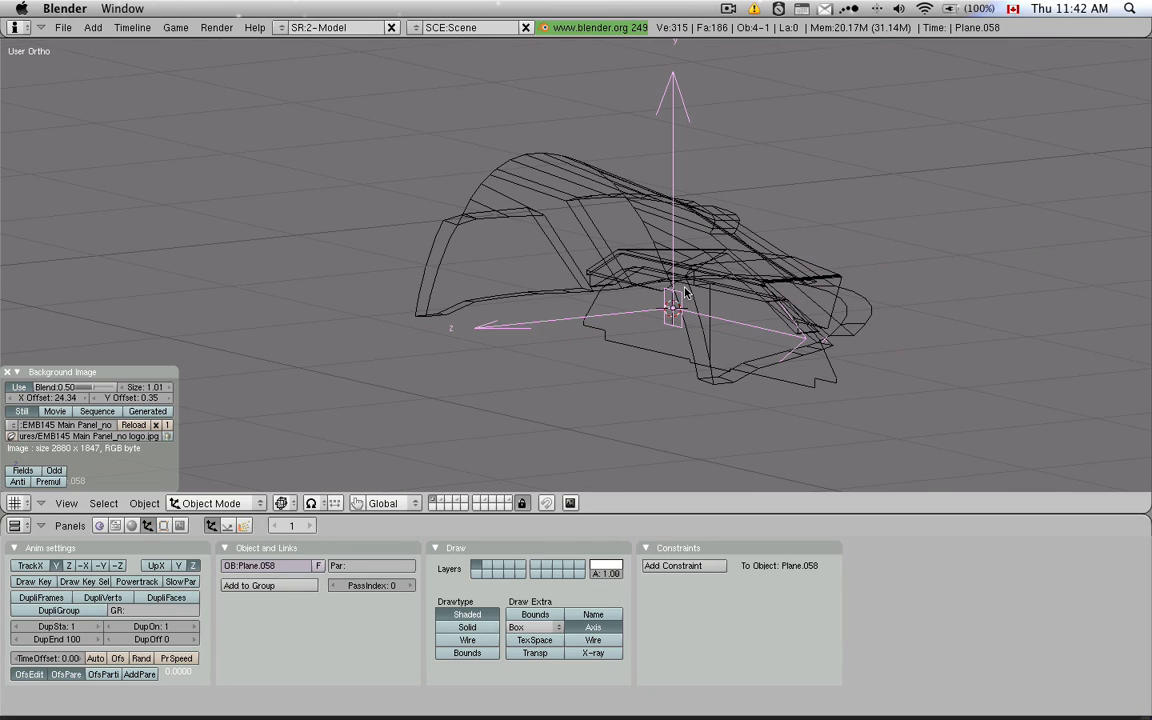
mouse_move(80, 362)
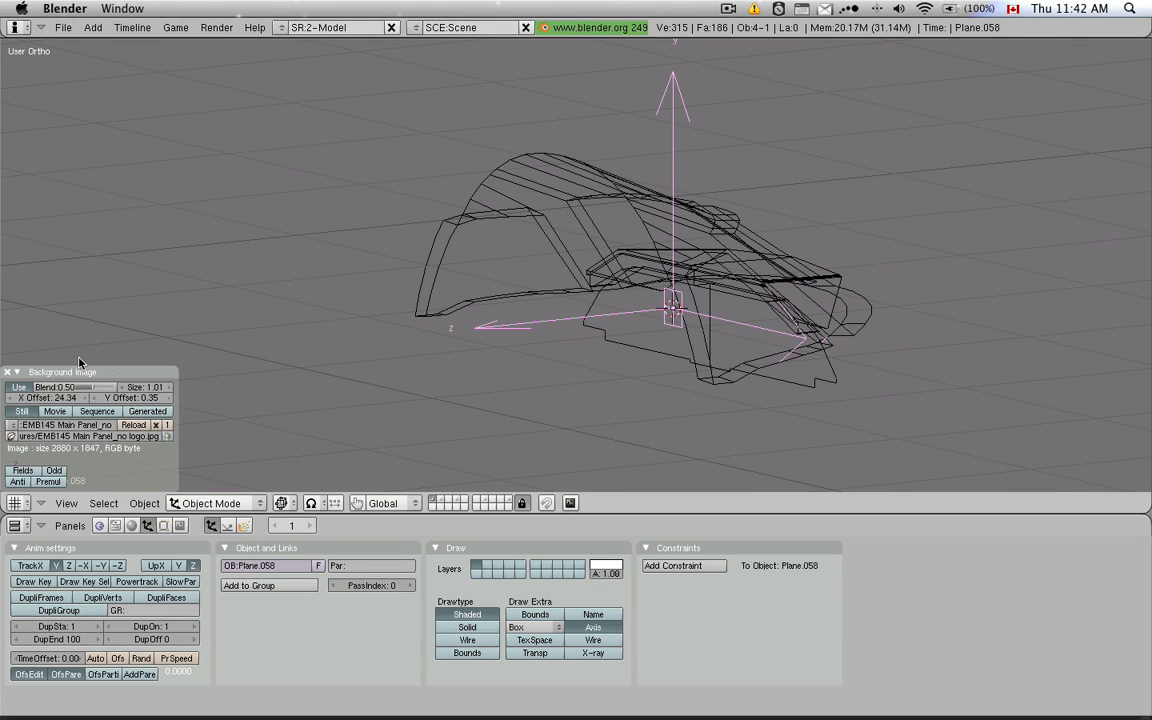
click(8, 370)
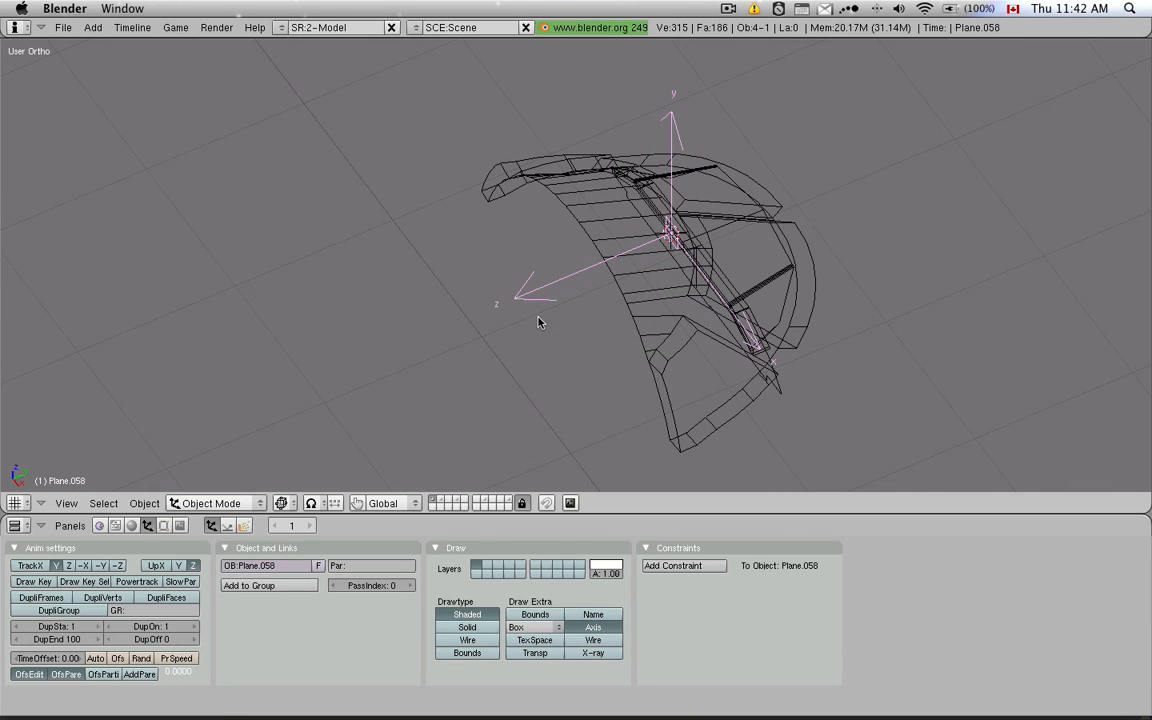
mouse_move(456, 364)
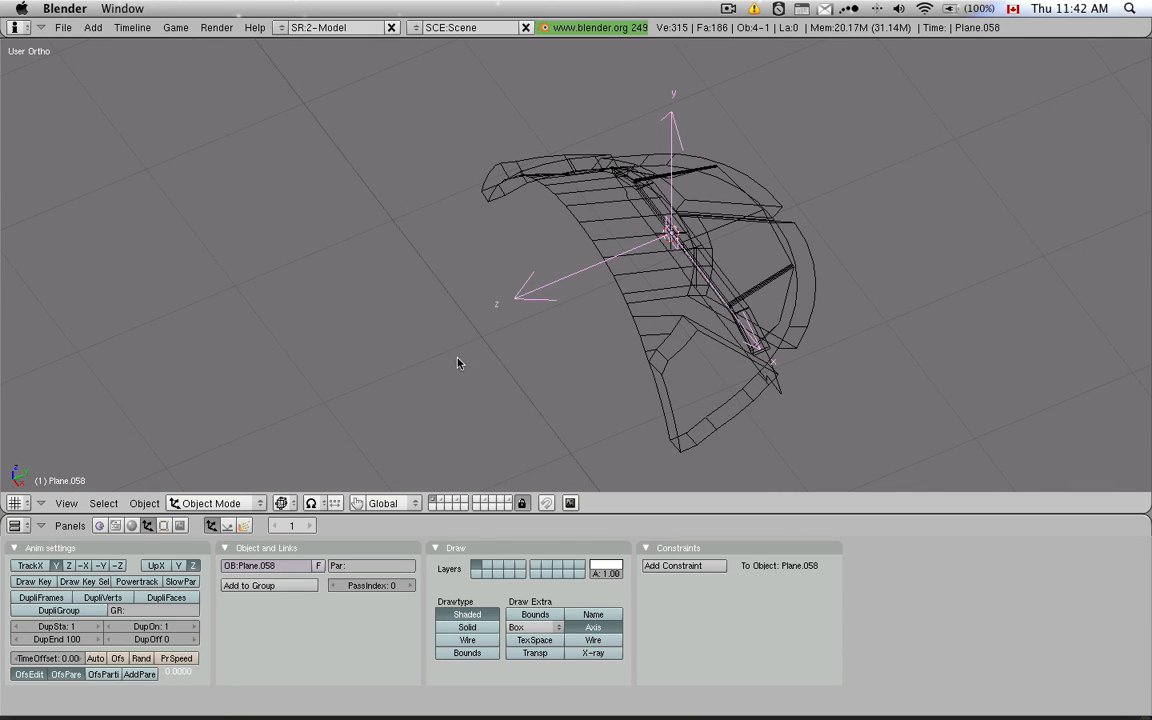
mouse_move(838, 392)
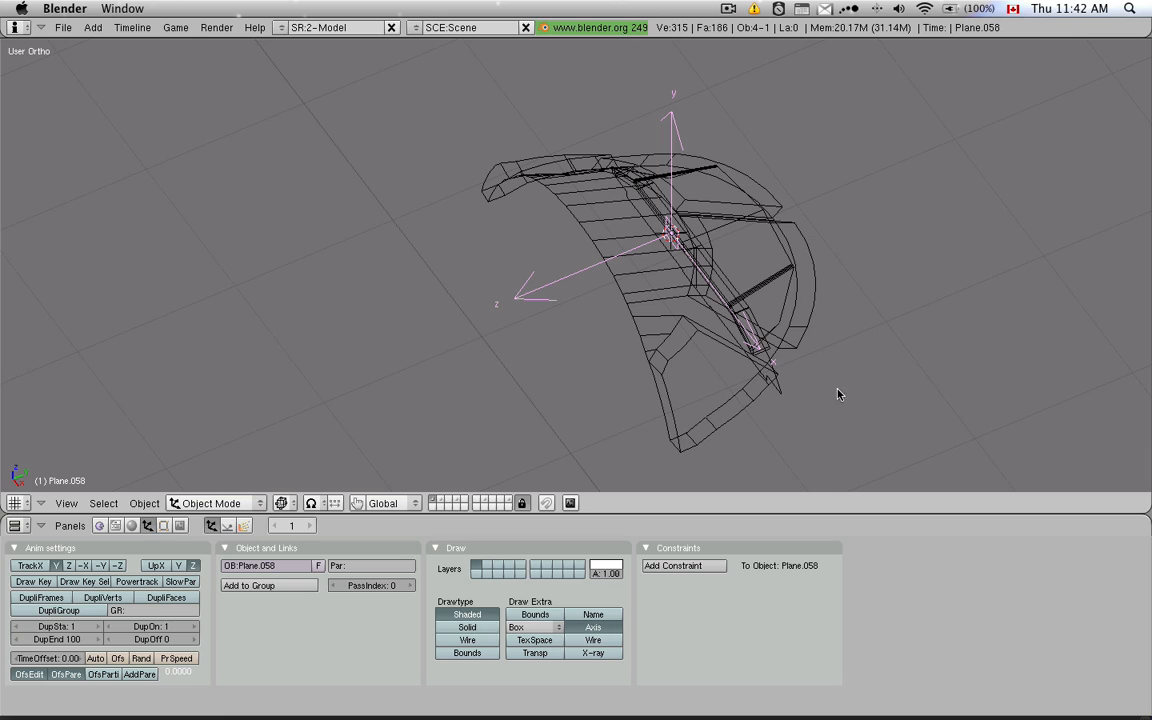
mouse_move(472, 434)
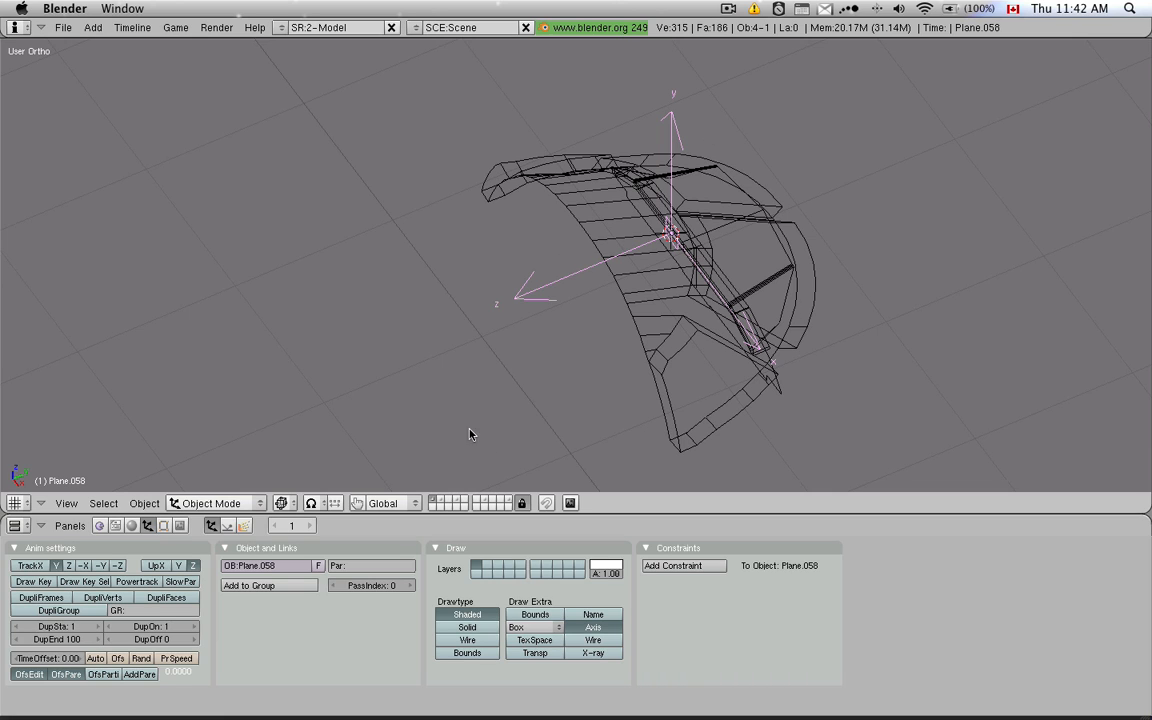
mouse_move(728, 260)
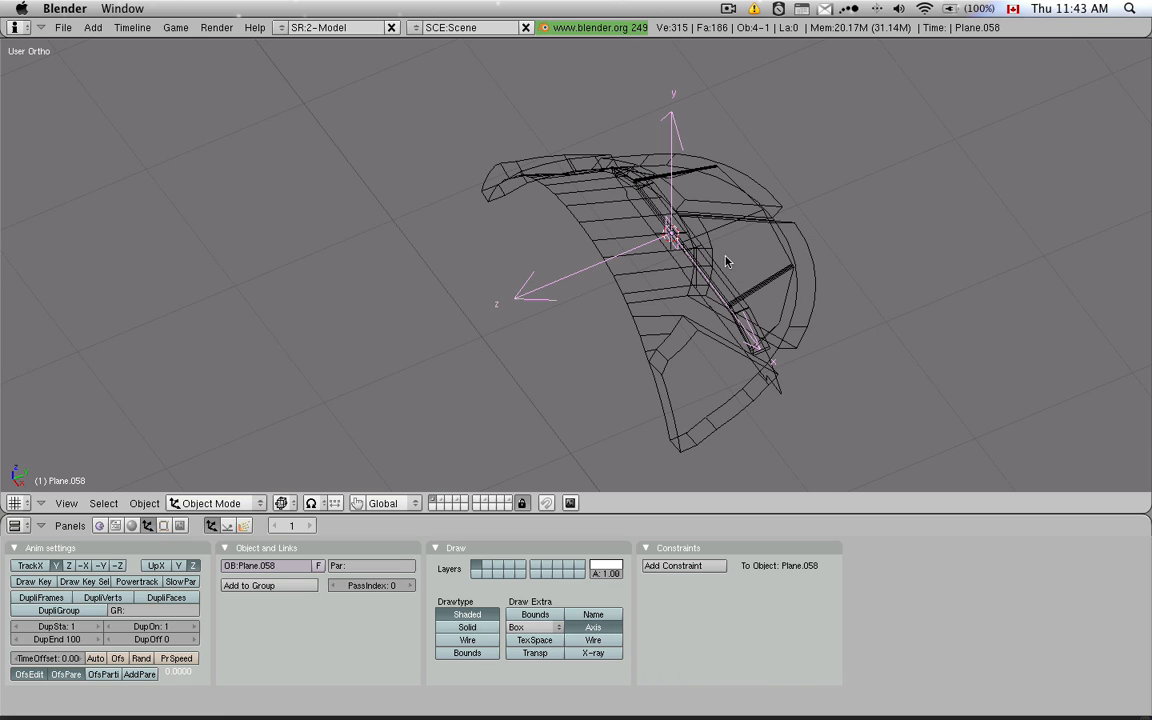
mouse_move(224, 304)
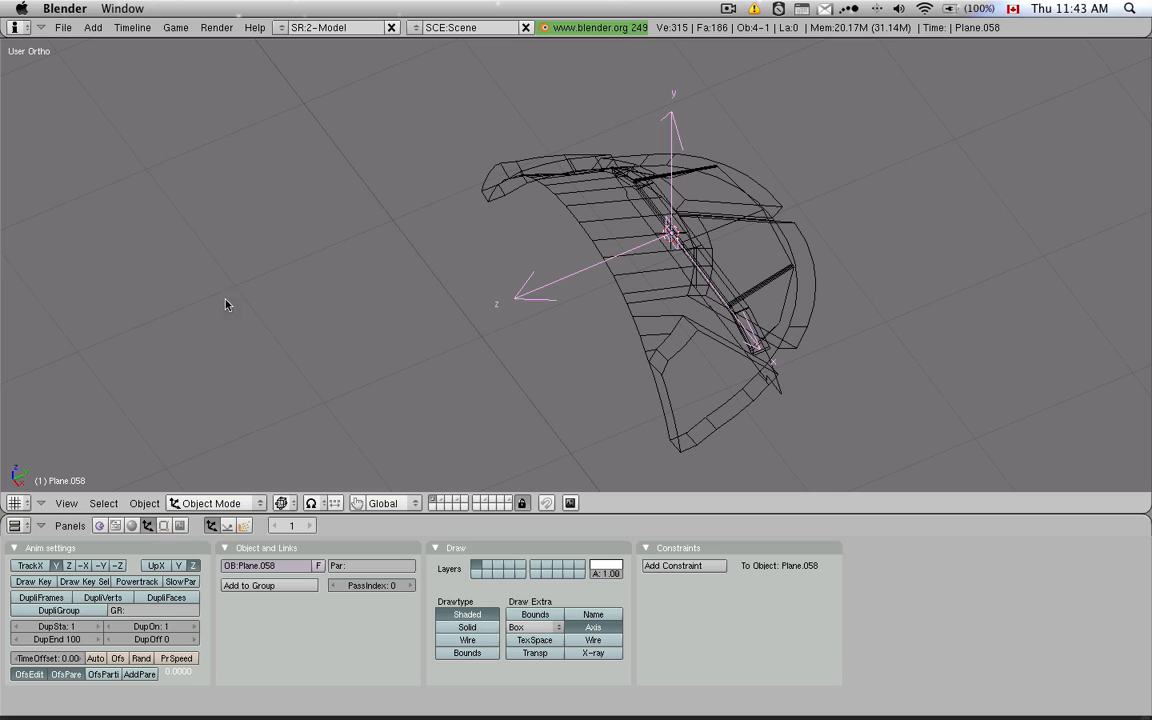
mouse_move(640, 276)
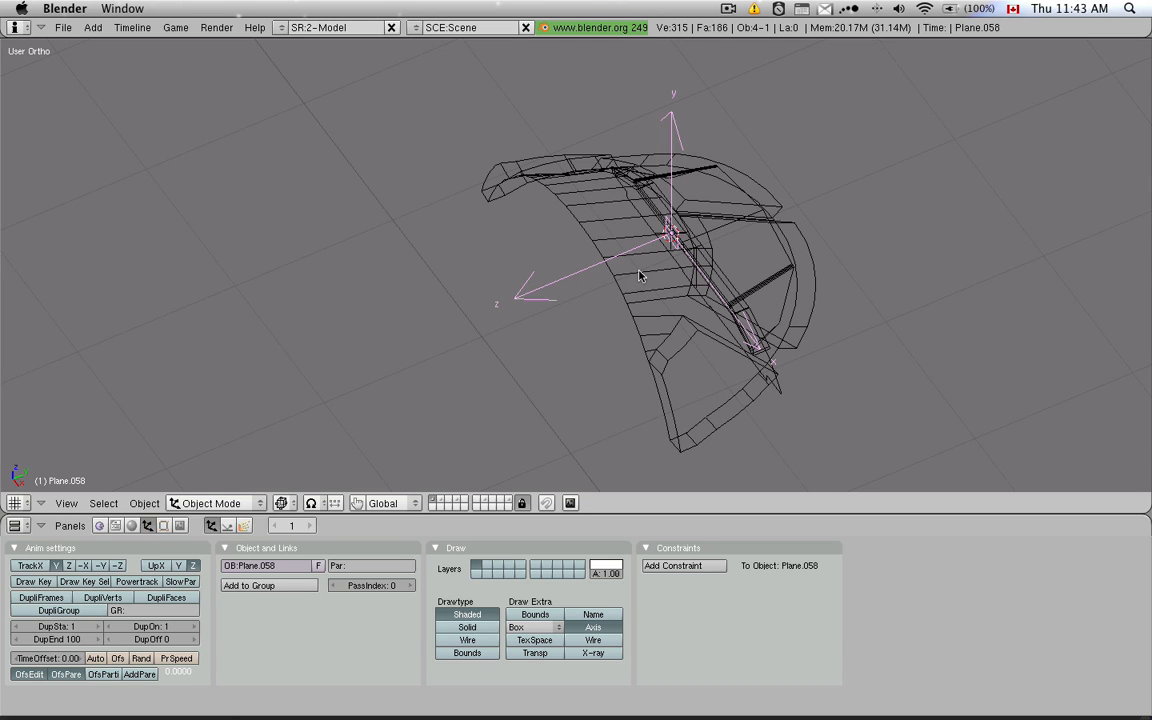
mouse_move(532, 278)
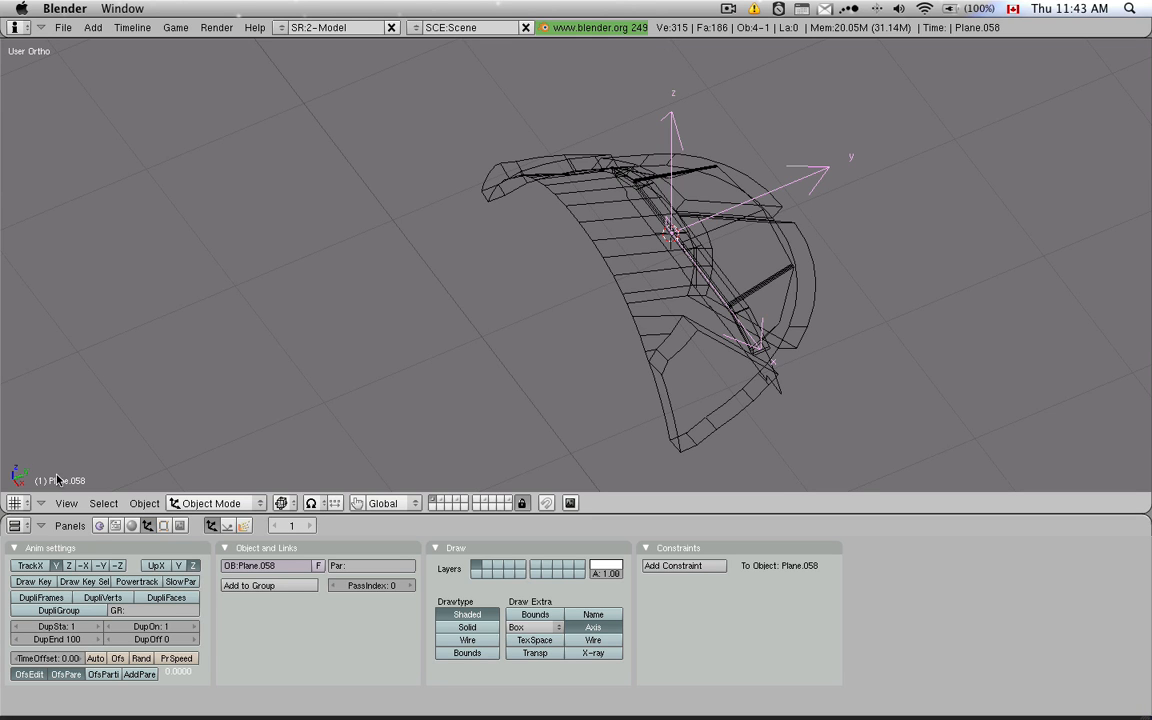
mouse_move(472, 348)
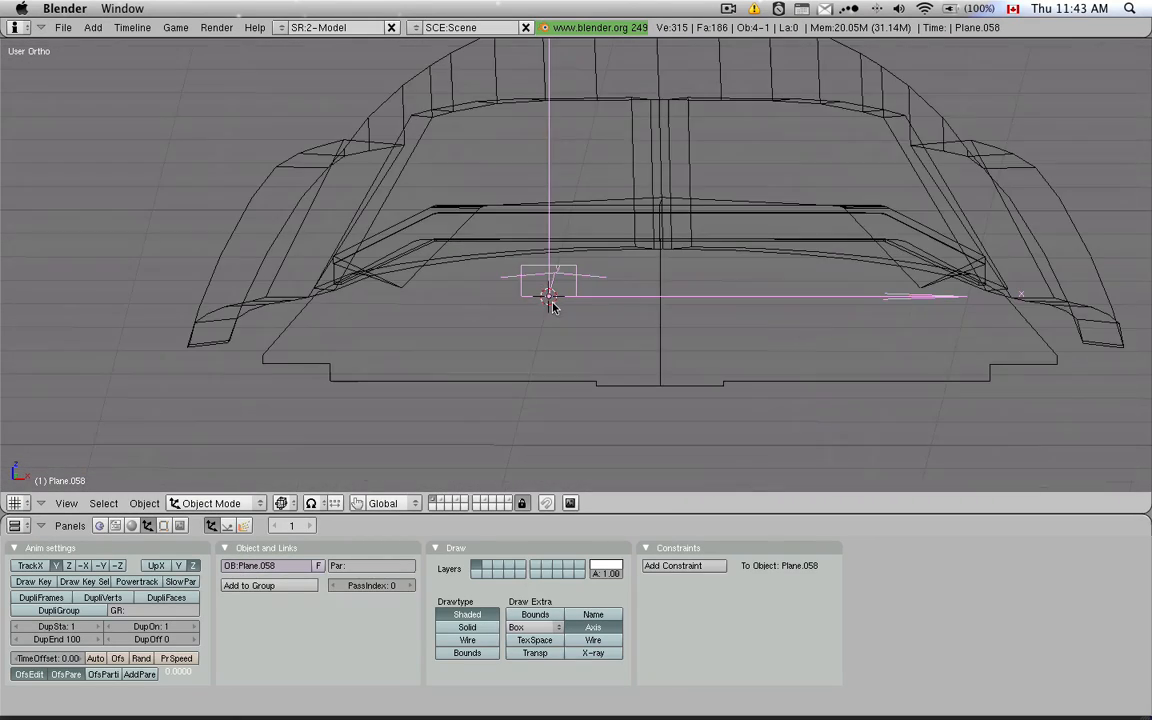
Switch to Front Ortho view (Numpad 1) and bring up the mesh's Mirror modifier settings.
key(KP_1)
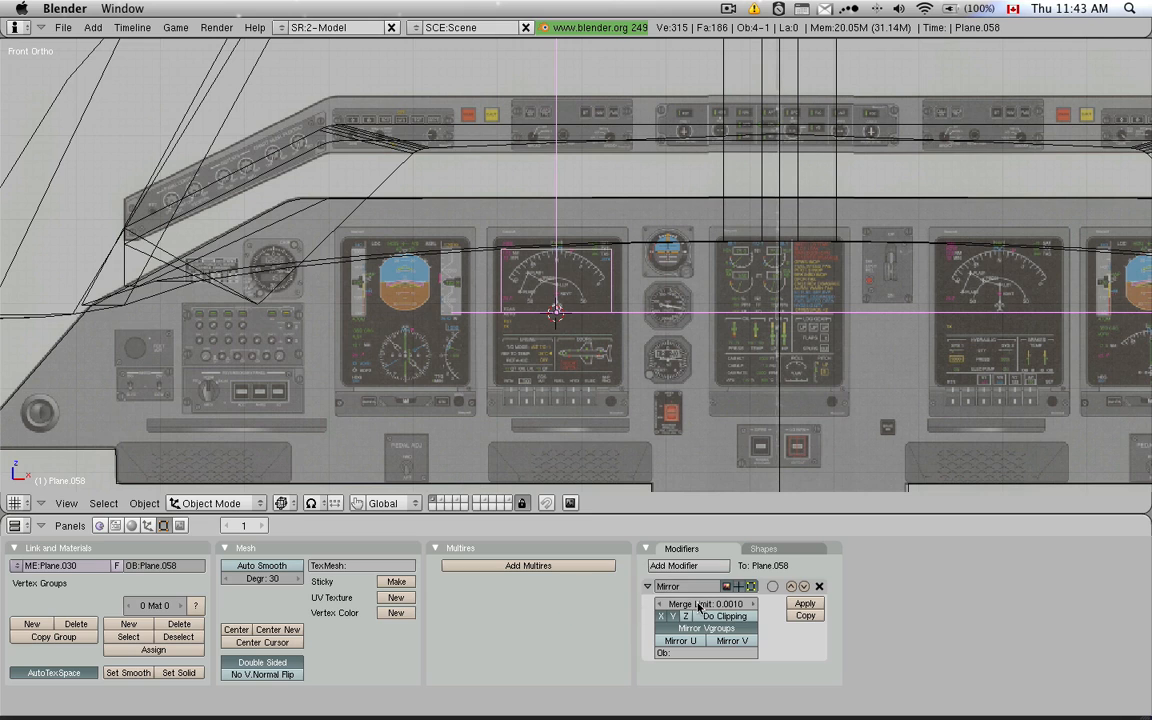
click(662, 616)
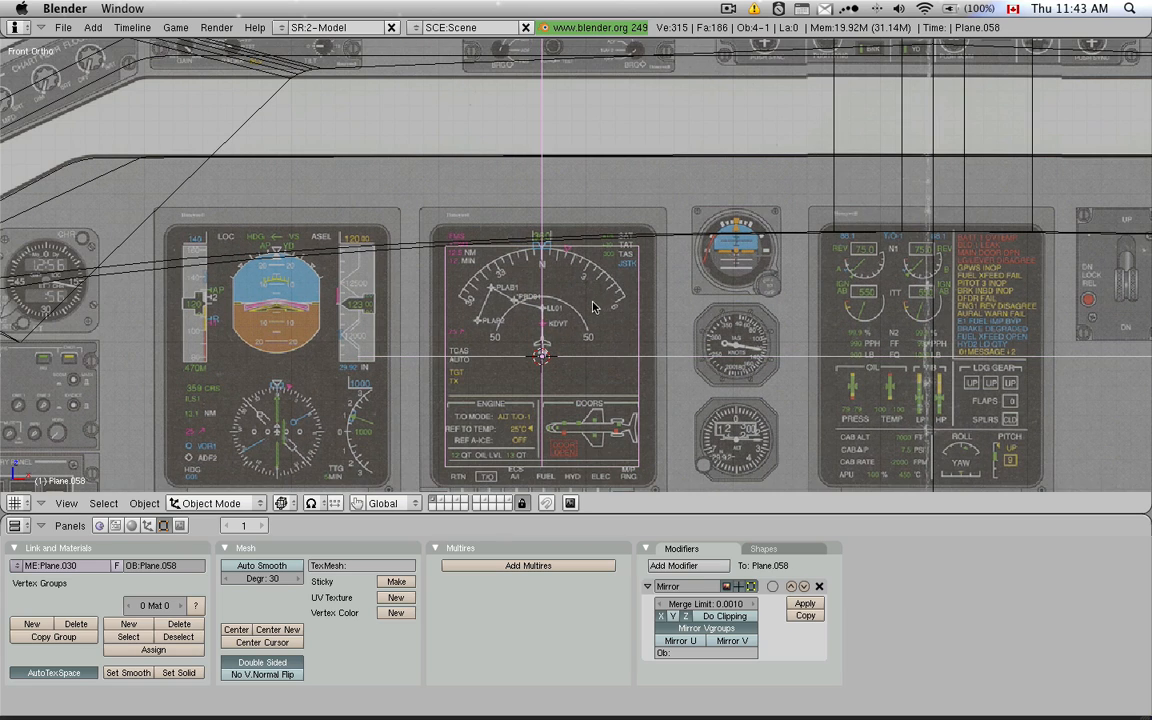
mouse_move(638, 360)
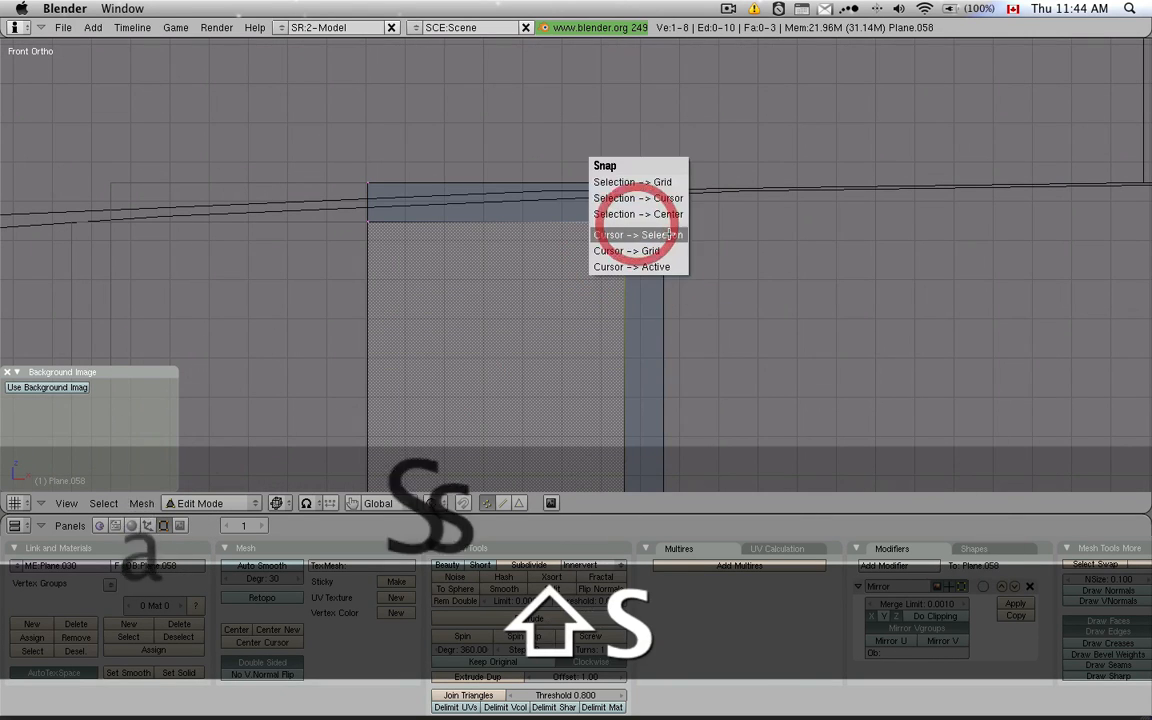
Snap the 3D cursor to the selected vertices and spin the edge 90° to round the bezel corner.
click(638, 234)
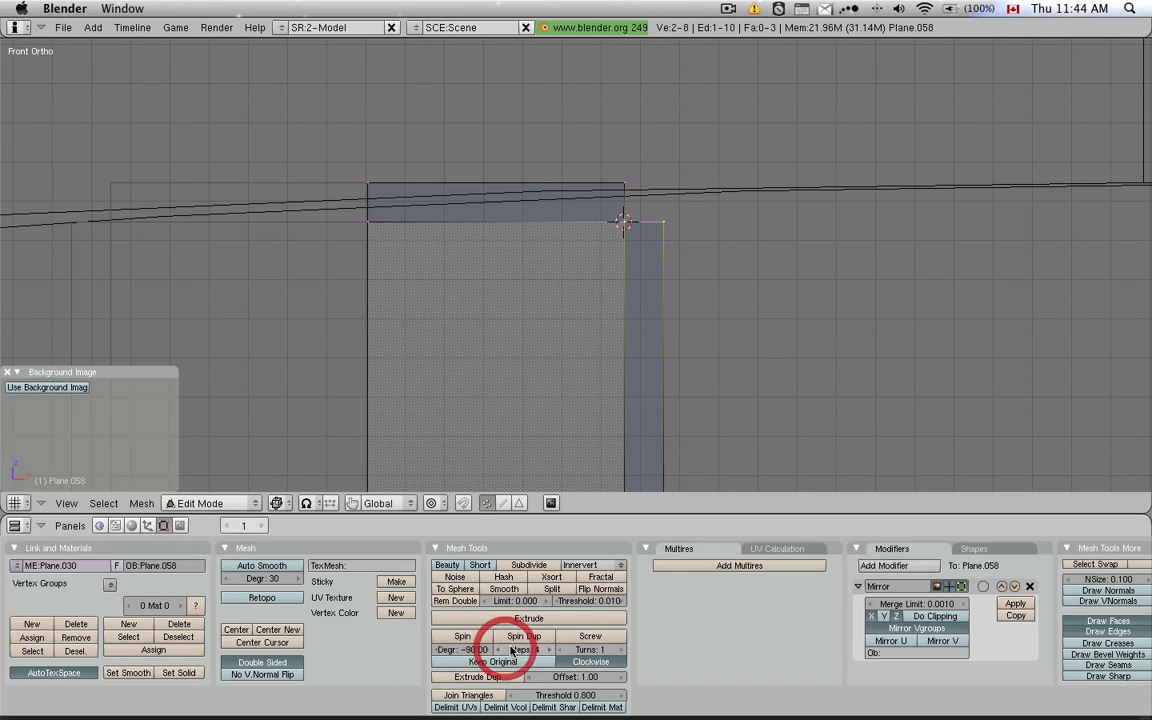
click(520, 636)
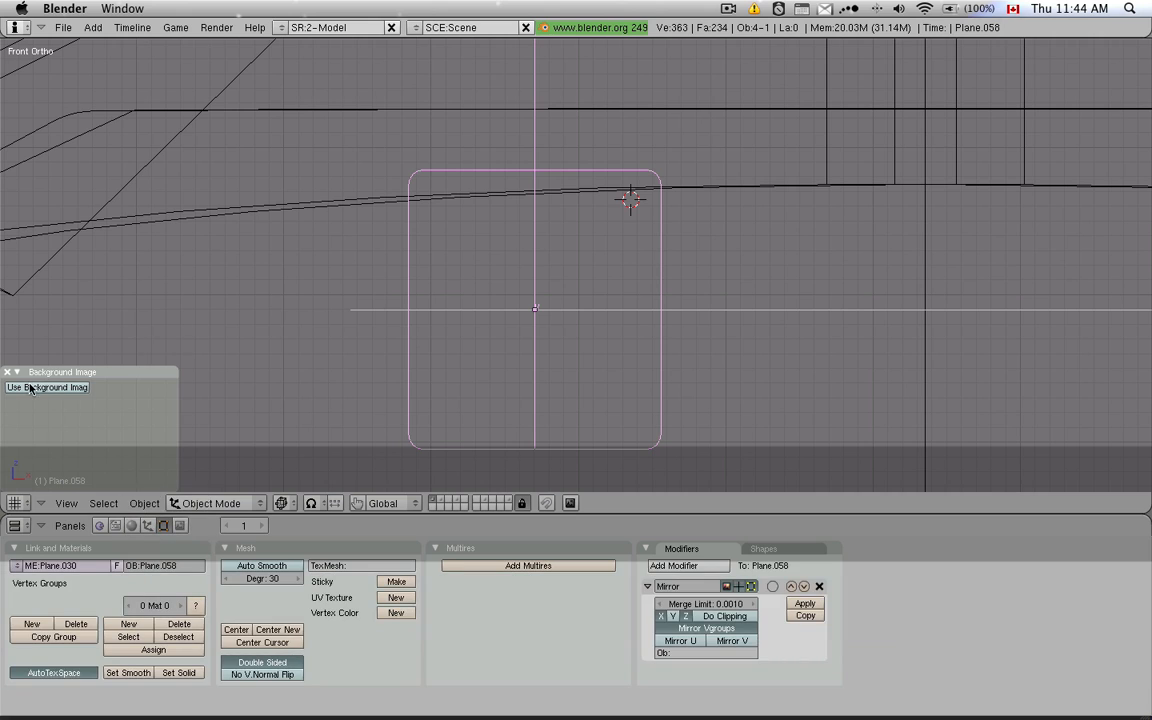
Extrude the rounded outline into a deep bezel frame and position it along Y.
click(18, 388)
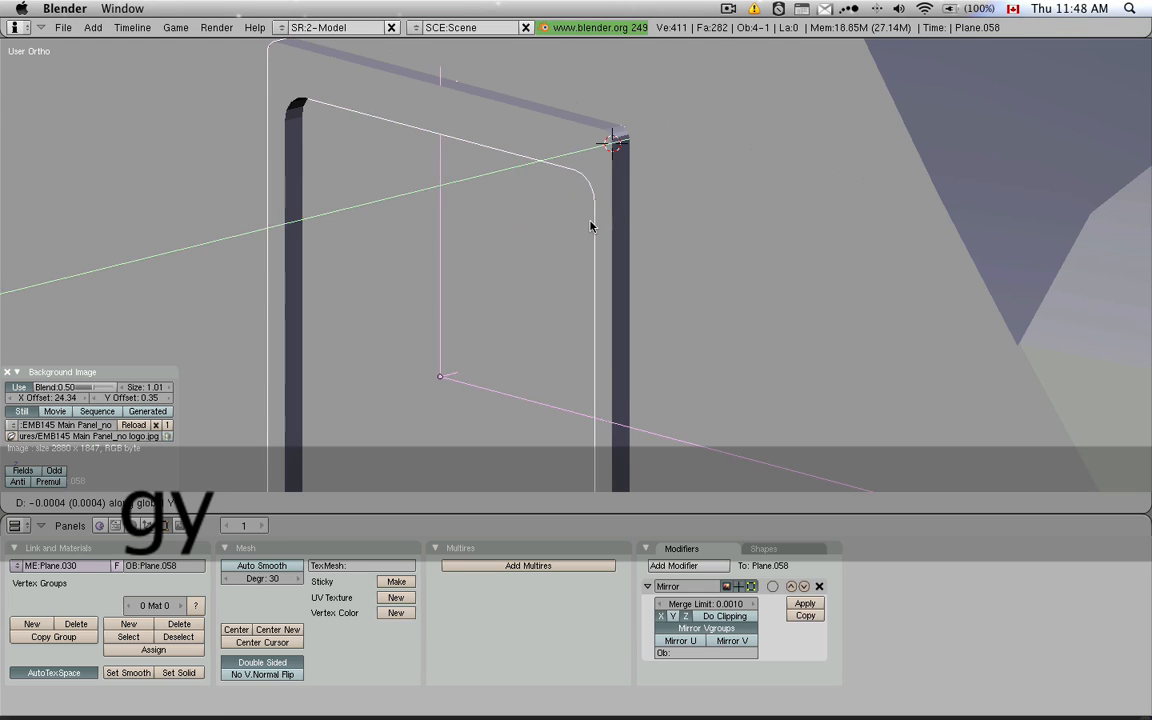
Confirm the Y-axis move and apply Set Smooth shading to the bezel frame.
key(tab)
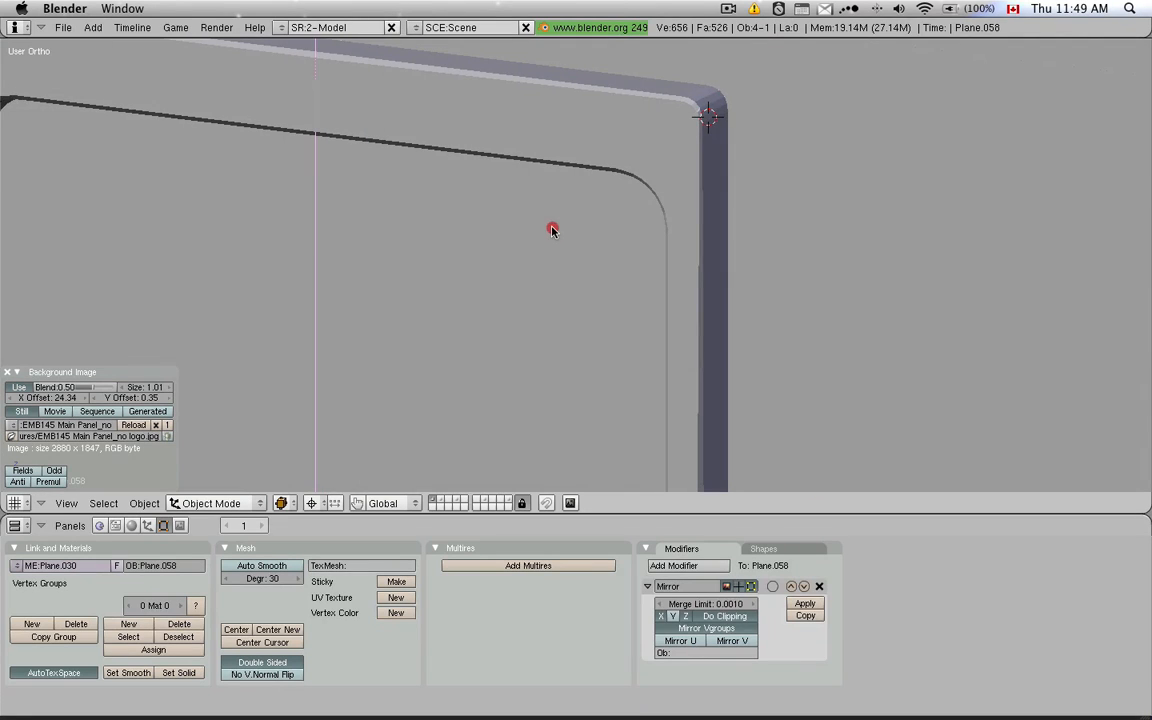
click(128, 672)
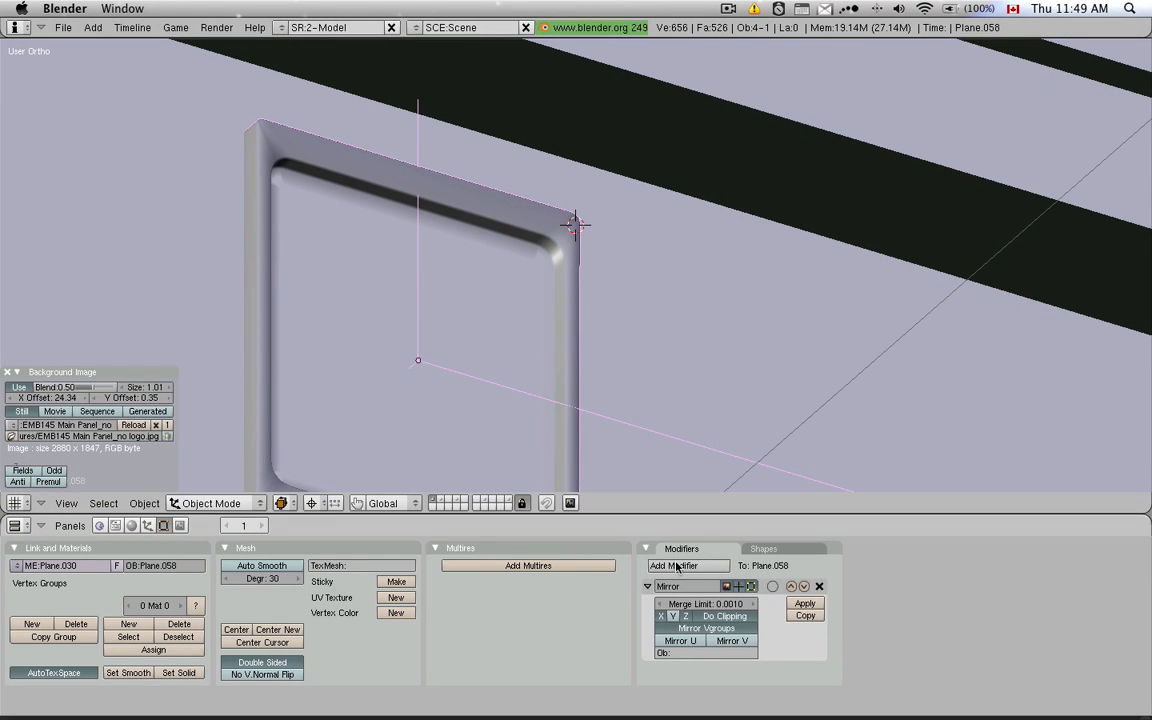
Add an EdgeSplit modifier to the bezel with Split Angle about 47 and enter Edit Mode.
click(680, 566)
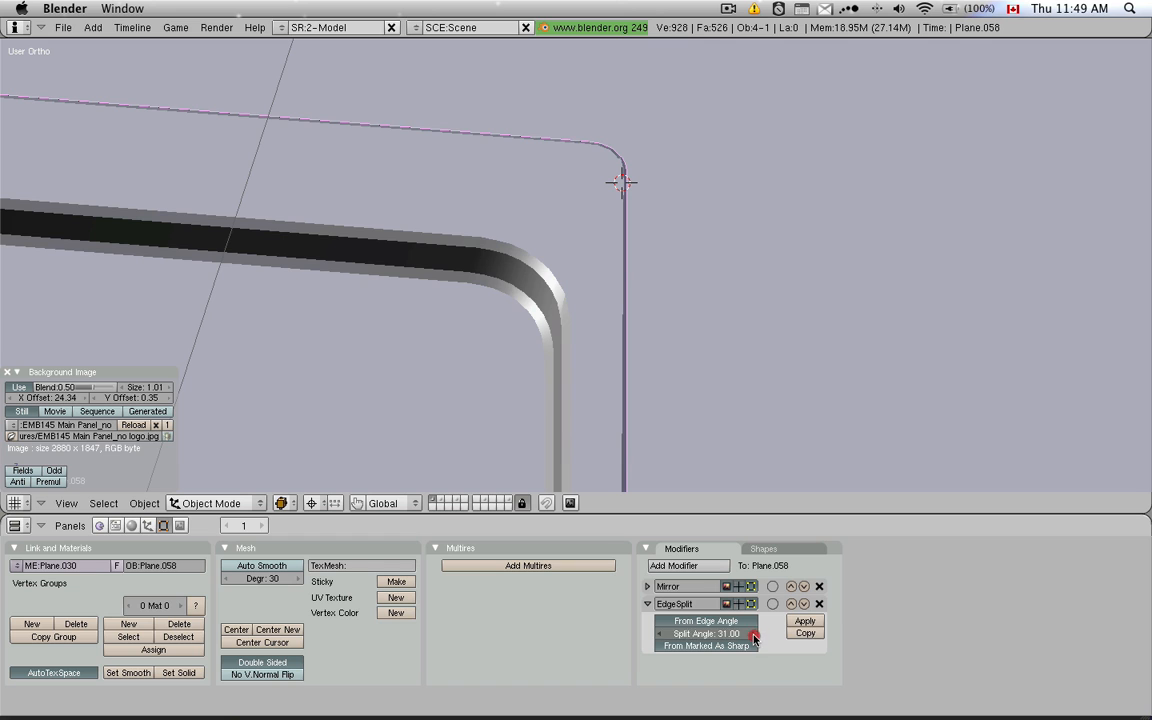
drag(704, 632, 720, 632)
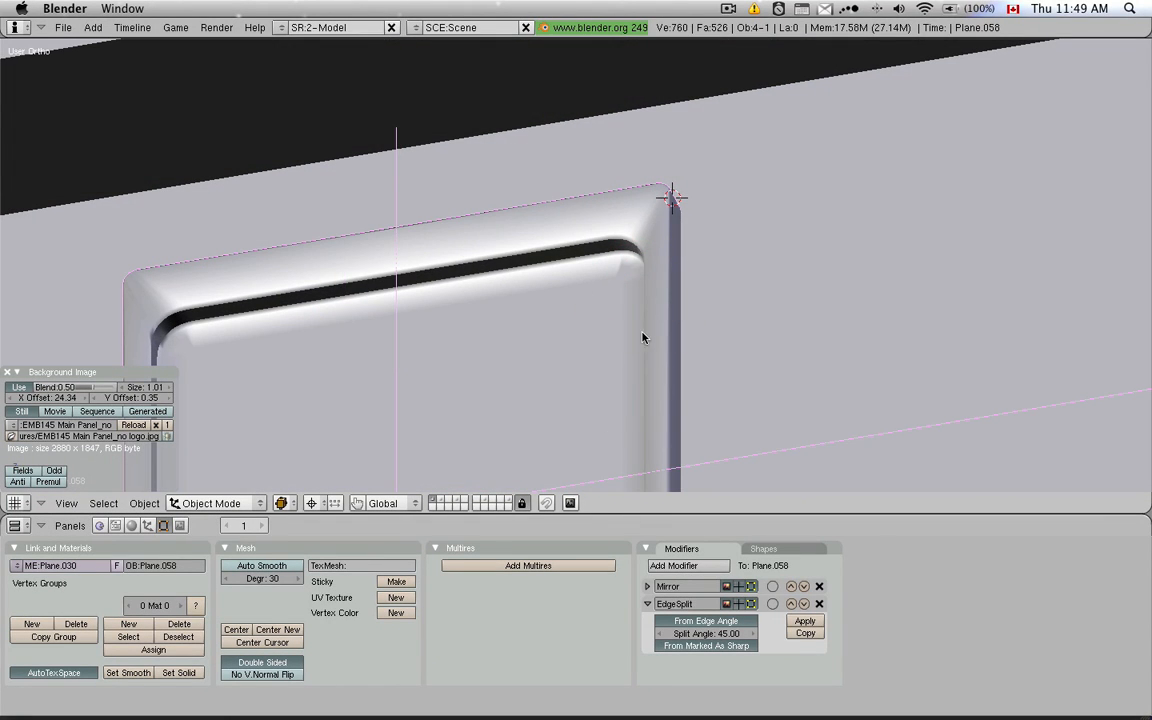
click(704, 634)
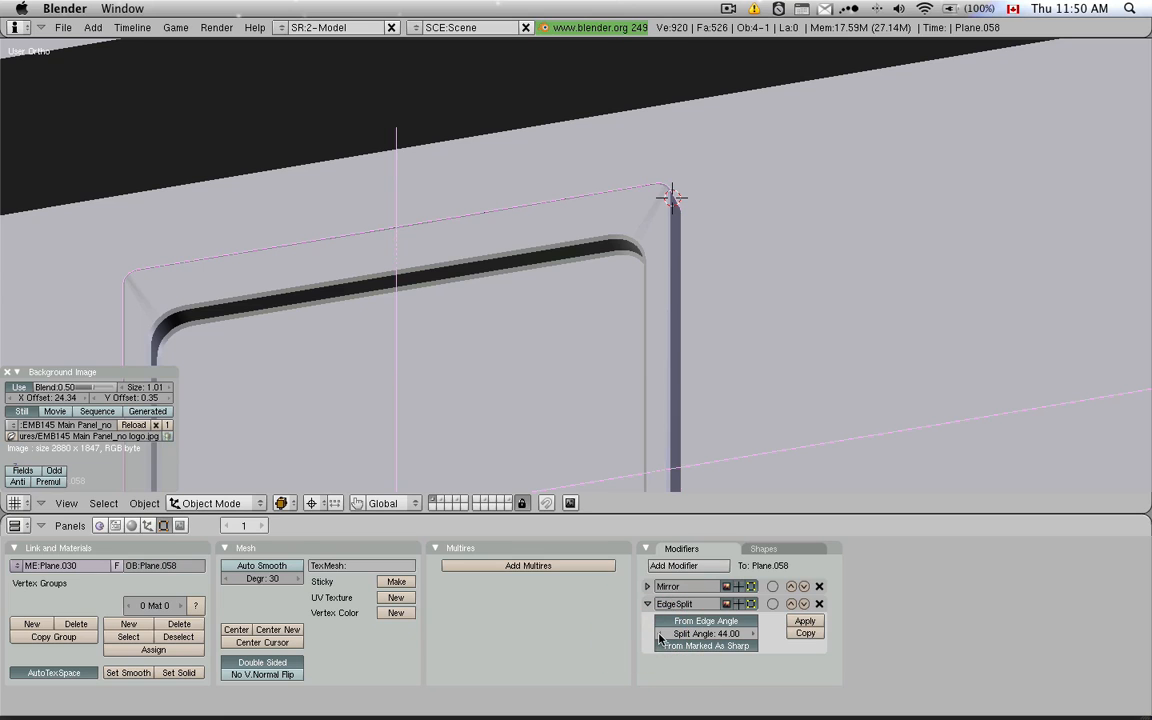
key(Tab)
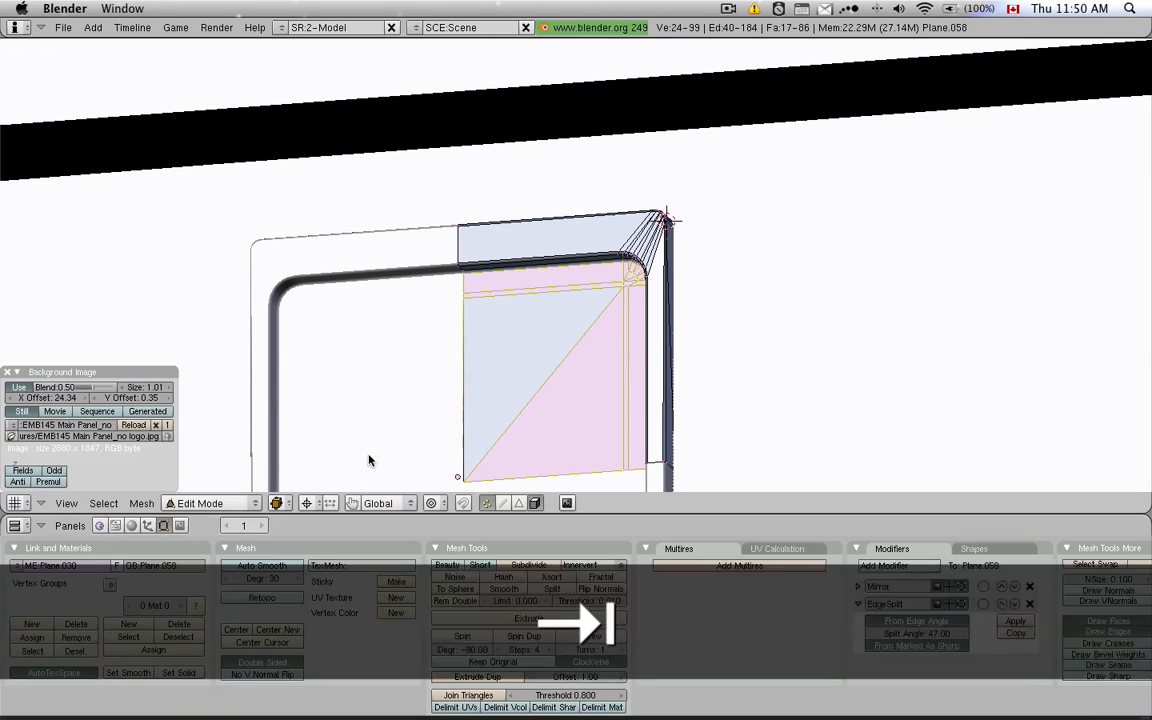
Leave Edit Mode and bring up the erase prompt (X) for the selected bezel.
key(Tab)
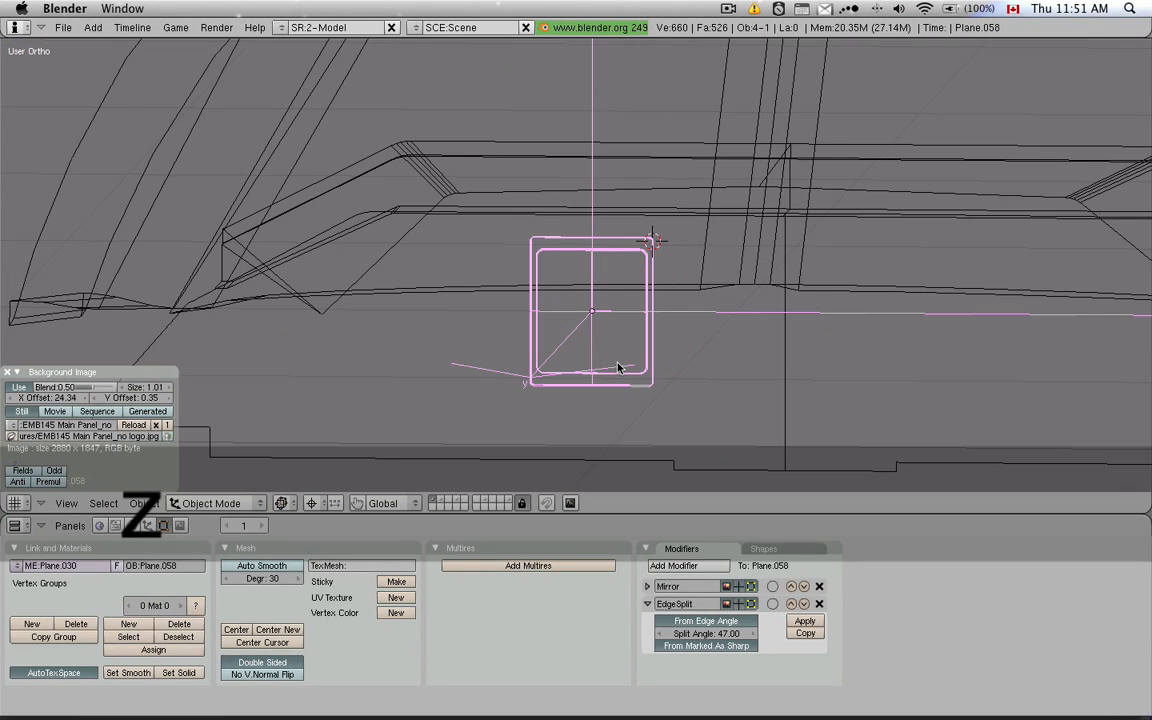
key(x)
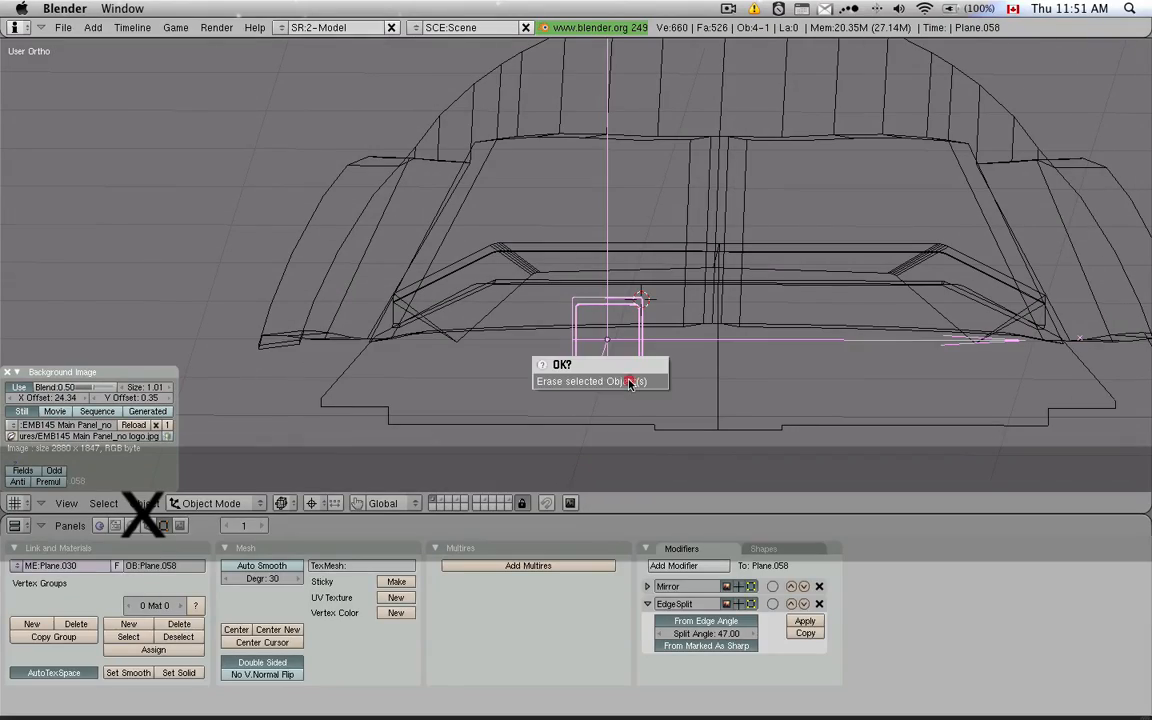
Erase the selected vertices of the square button object.
click(590, 380)
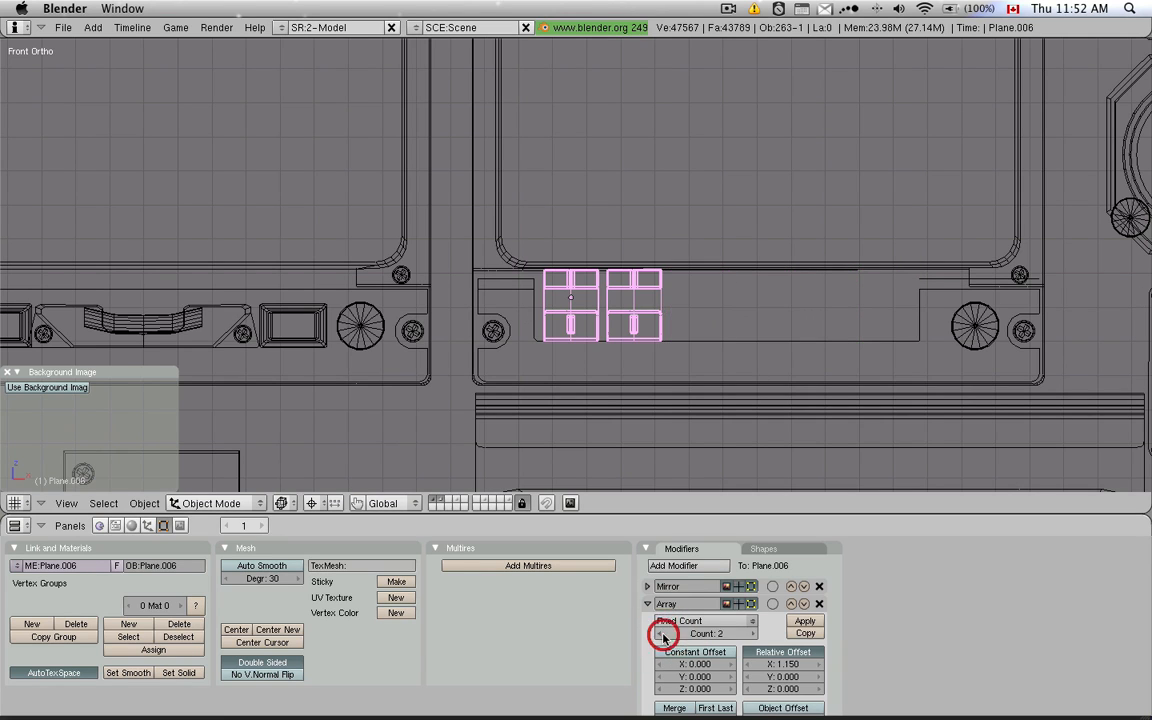
Leave Edit Mode and select the square display plane over the first screen in front view.
click(660, 632)
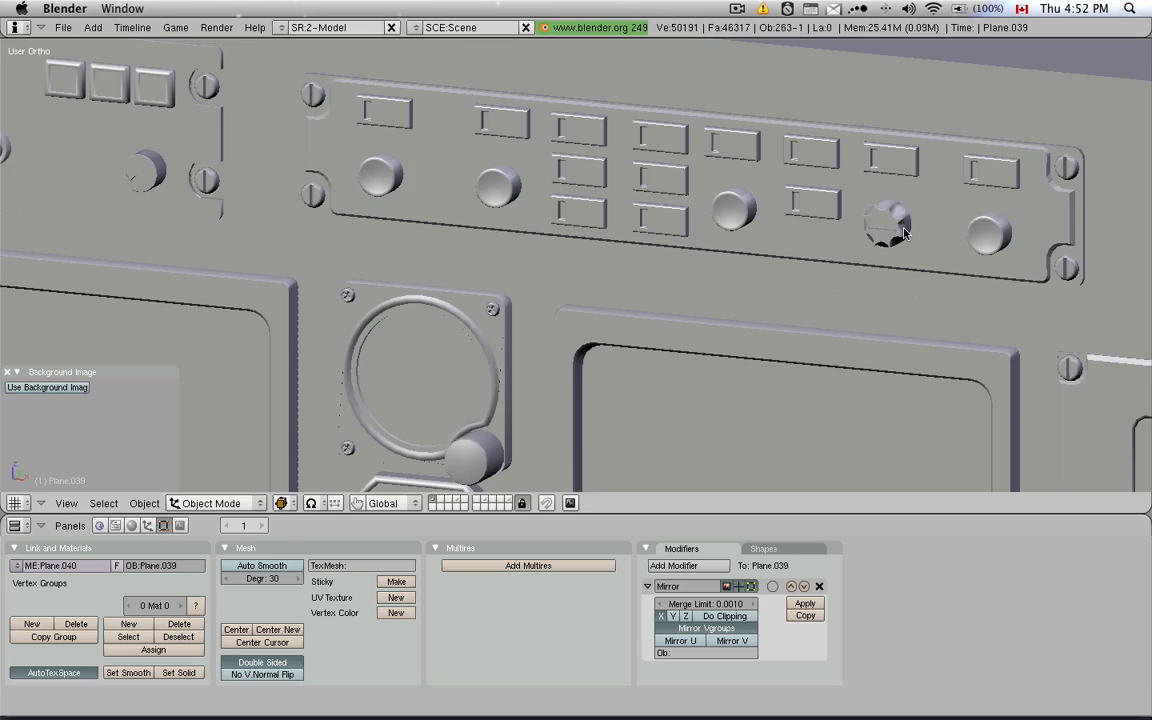
key(Tab)
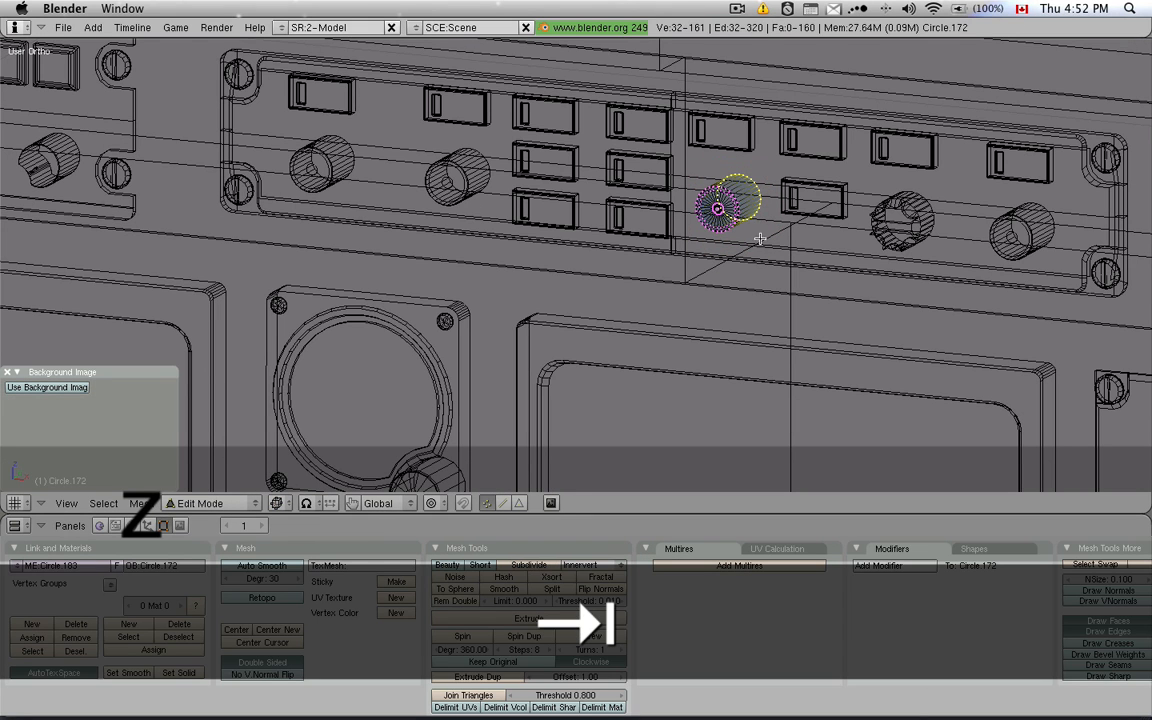
click(1110, 588)
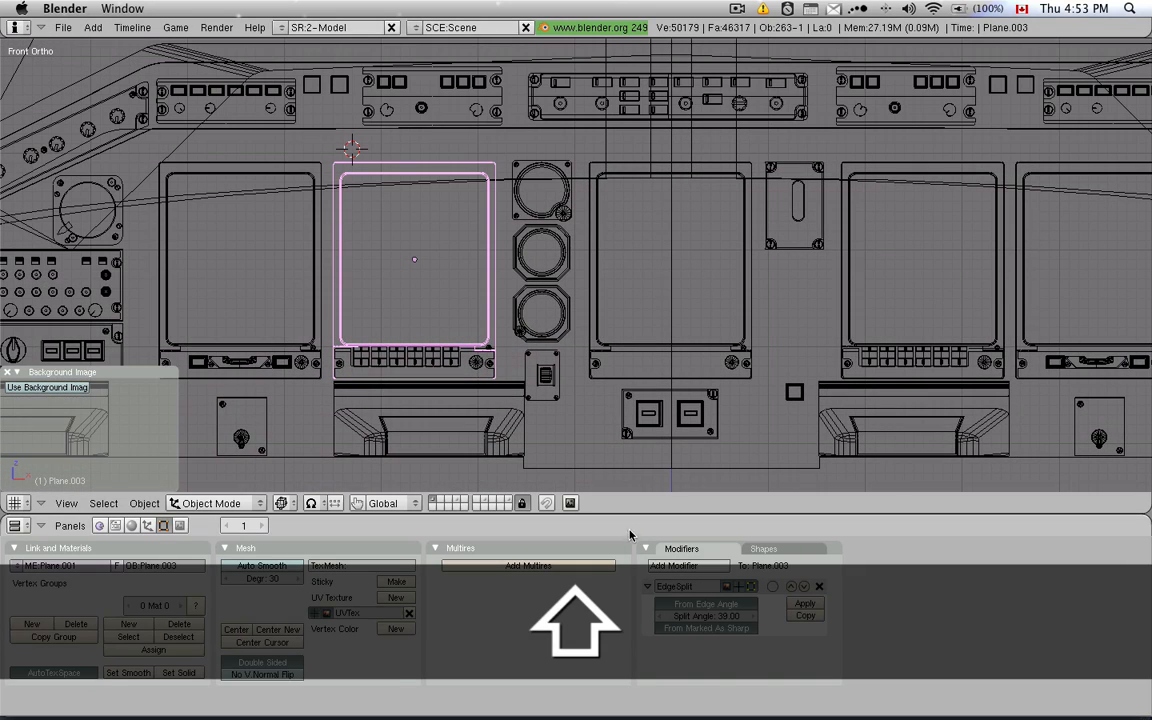
Select the display plane and load Panel_Airliner.png from the -PANELS- folder into the image editor.
right_click(620, 504)
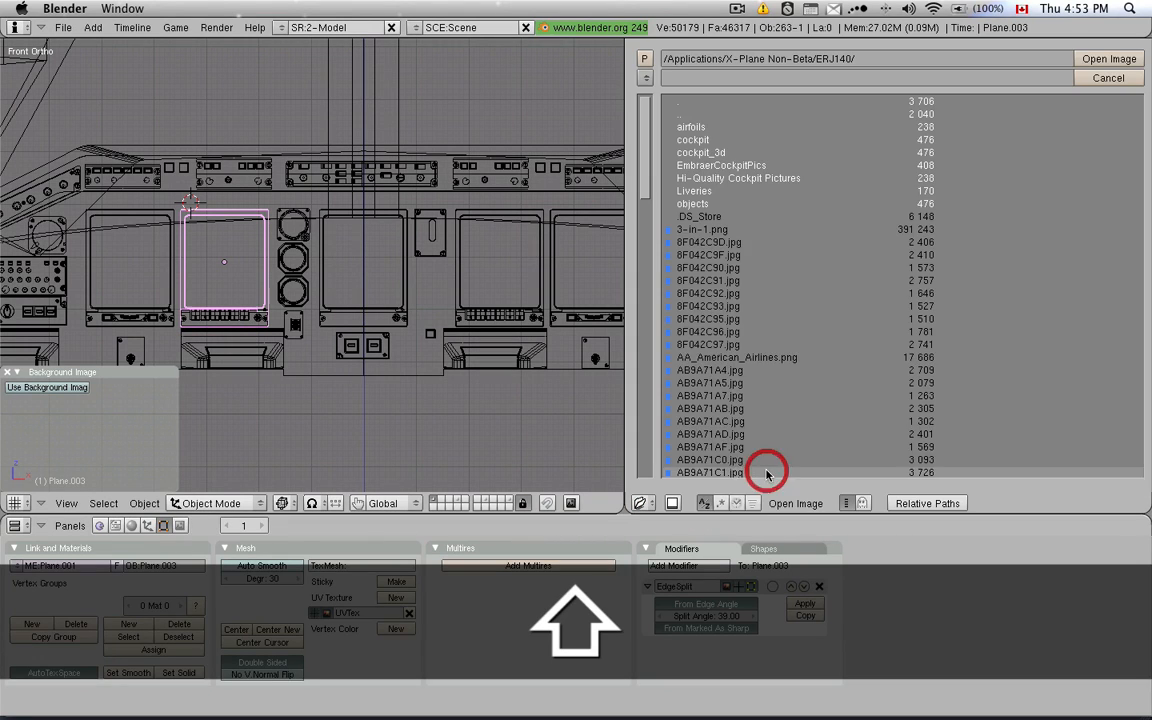
double_click(700, 152)
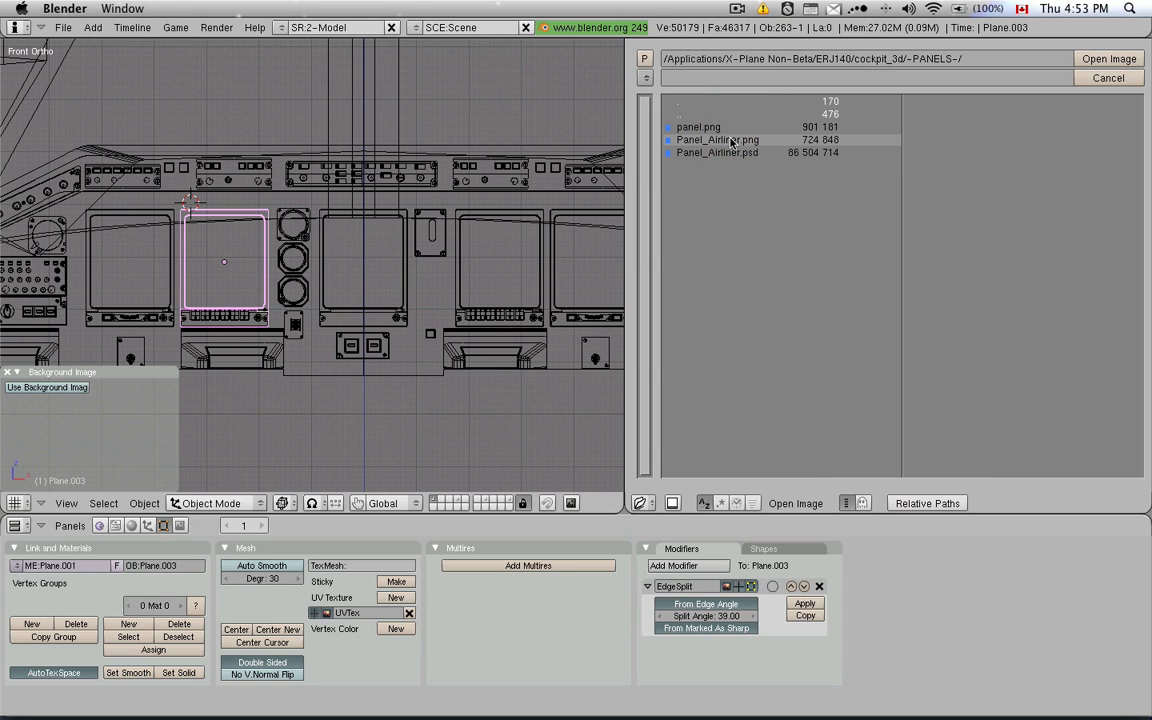
double_click(716, 140)
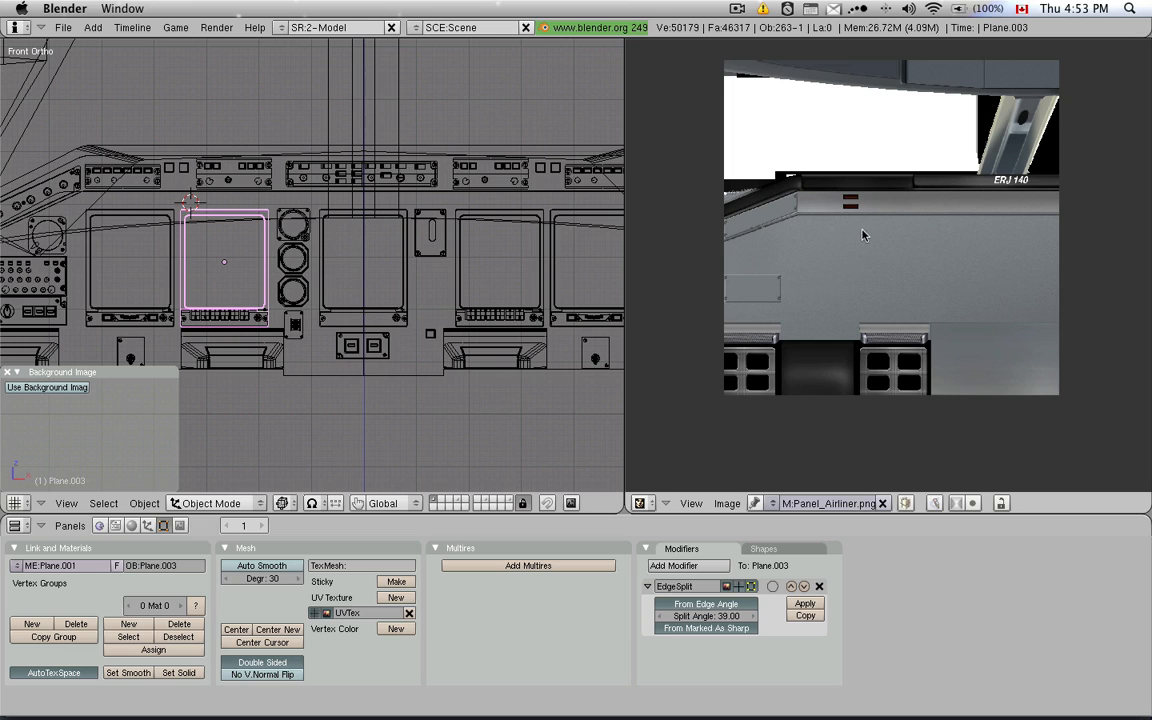
mouse_move(748, 332)
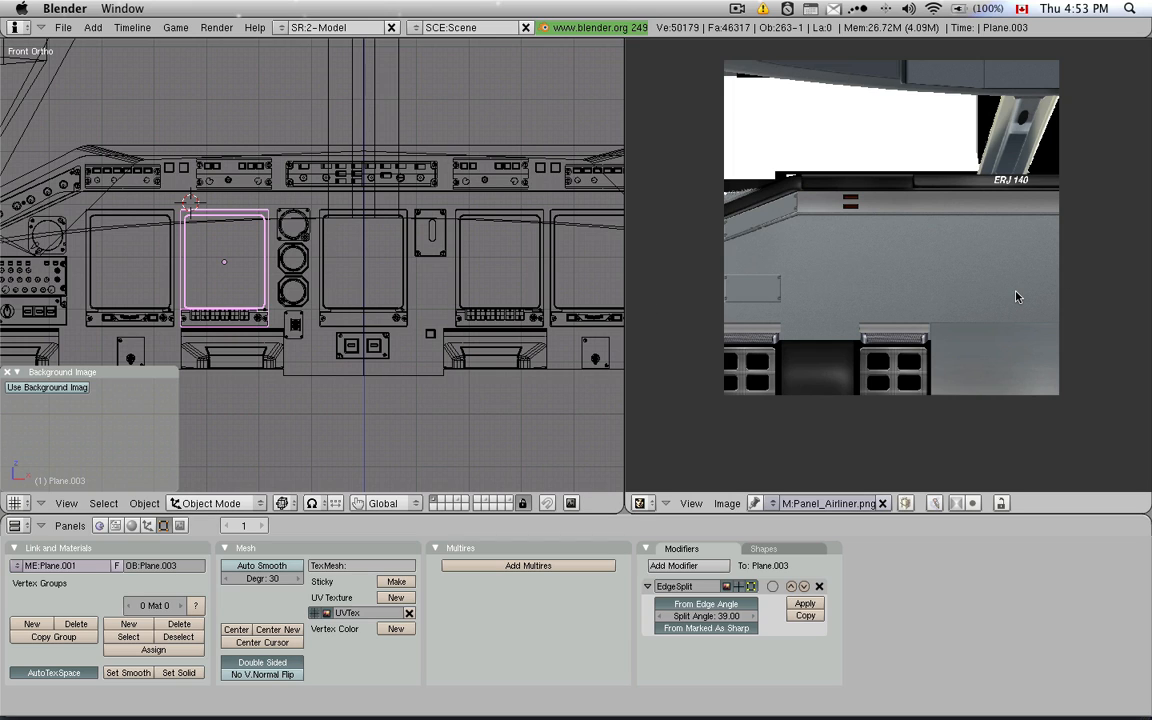
mouse_move(876, 318)
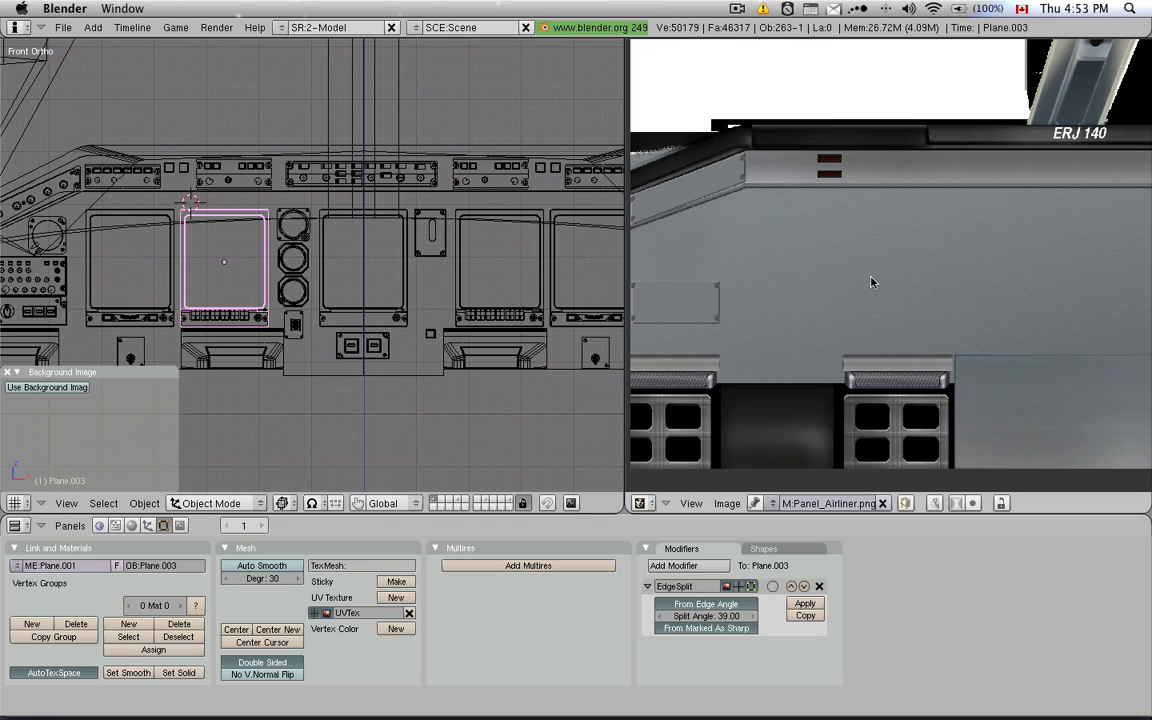
mouse_move(798, 188)
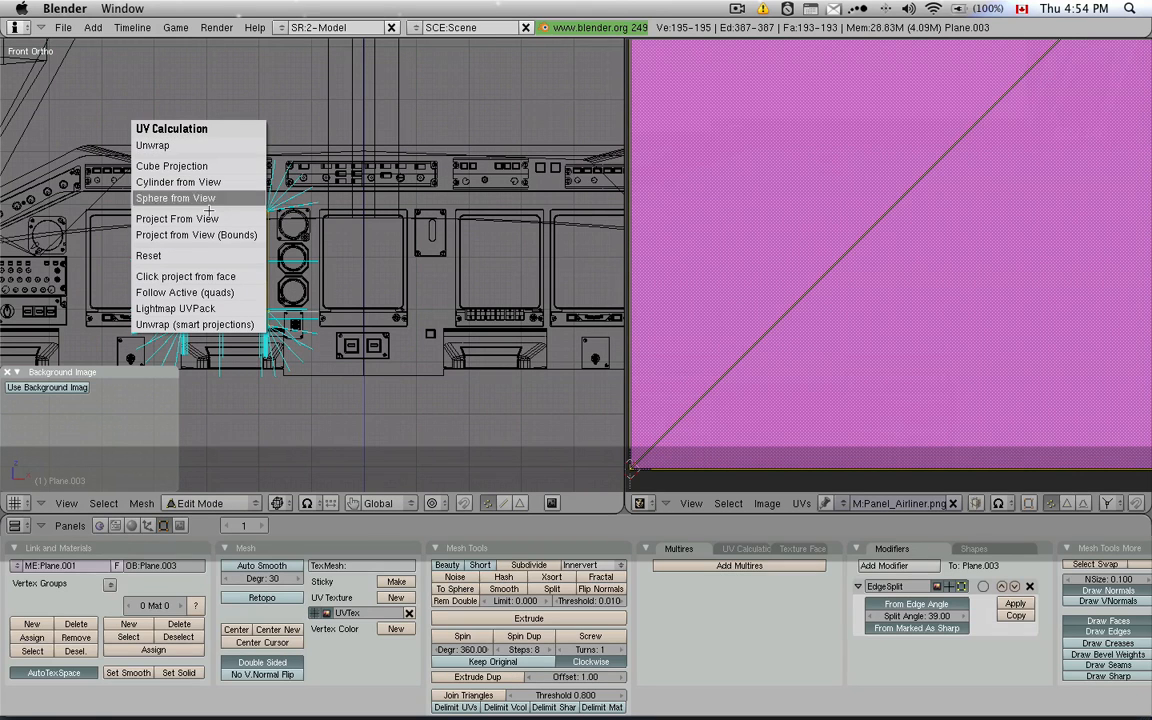
Project the display plane's selected faces from view onto the panel texture.
click(176, 198)
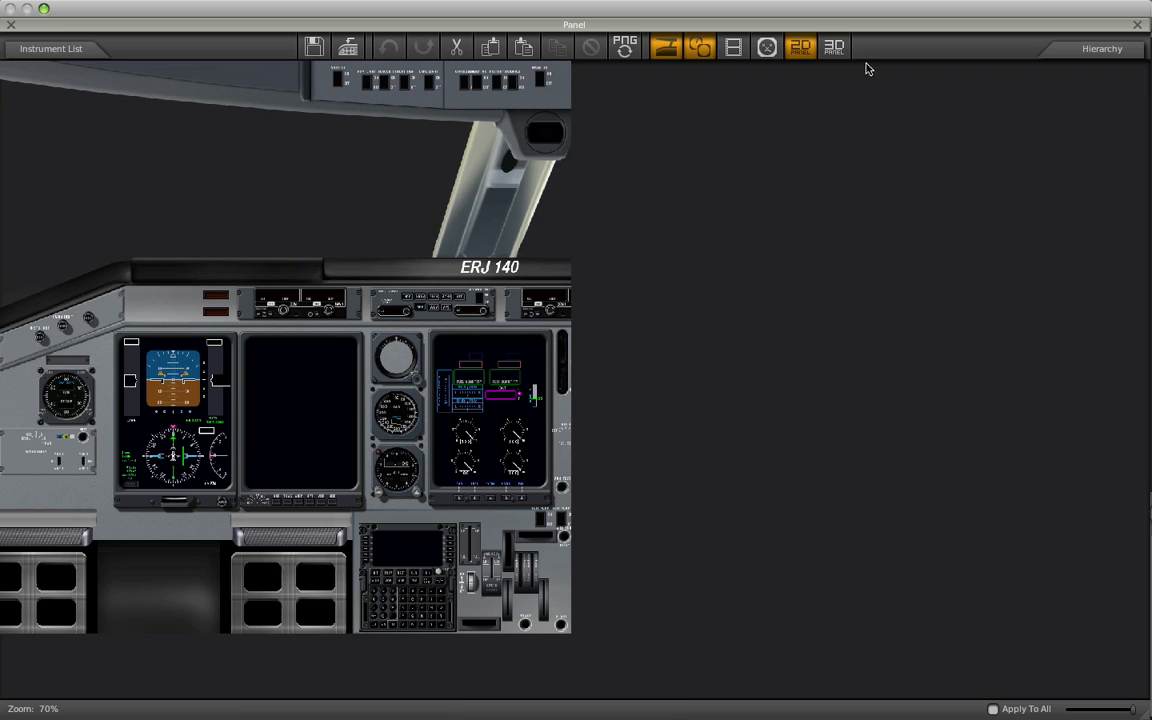
Switch the ERJ 140 panel editor to its 3D panel layout and capture a screenshot.
click(834, 46)
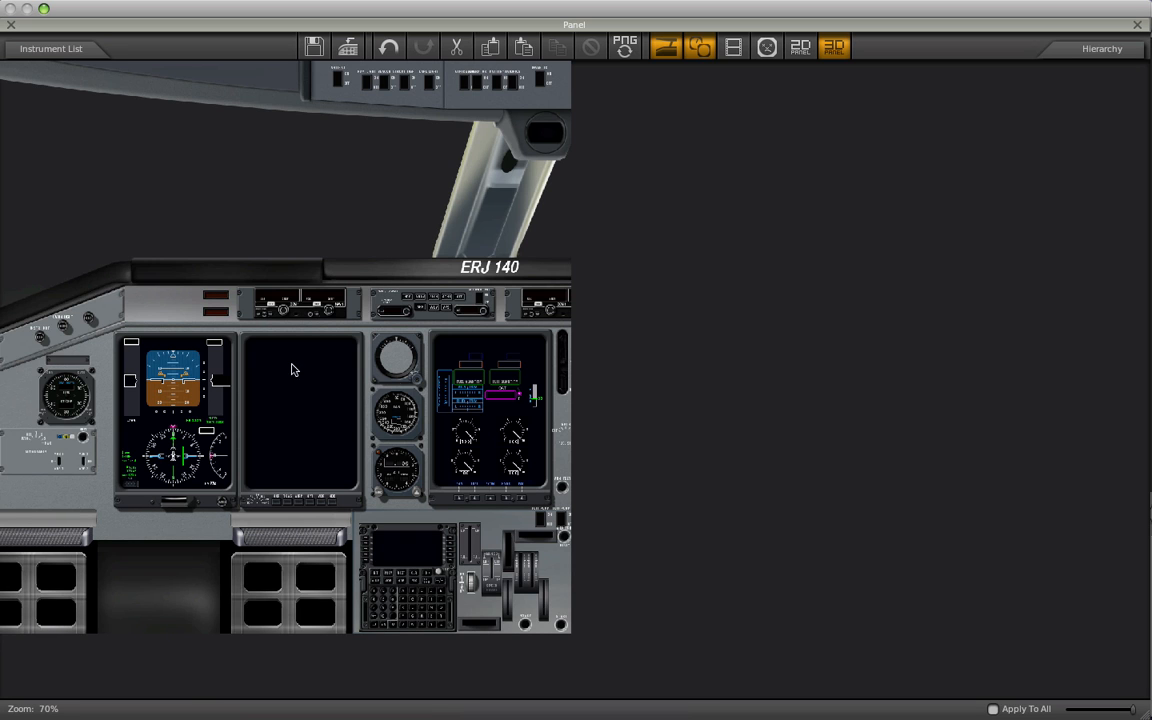
key(cmd+tab)
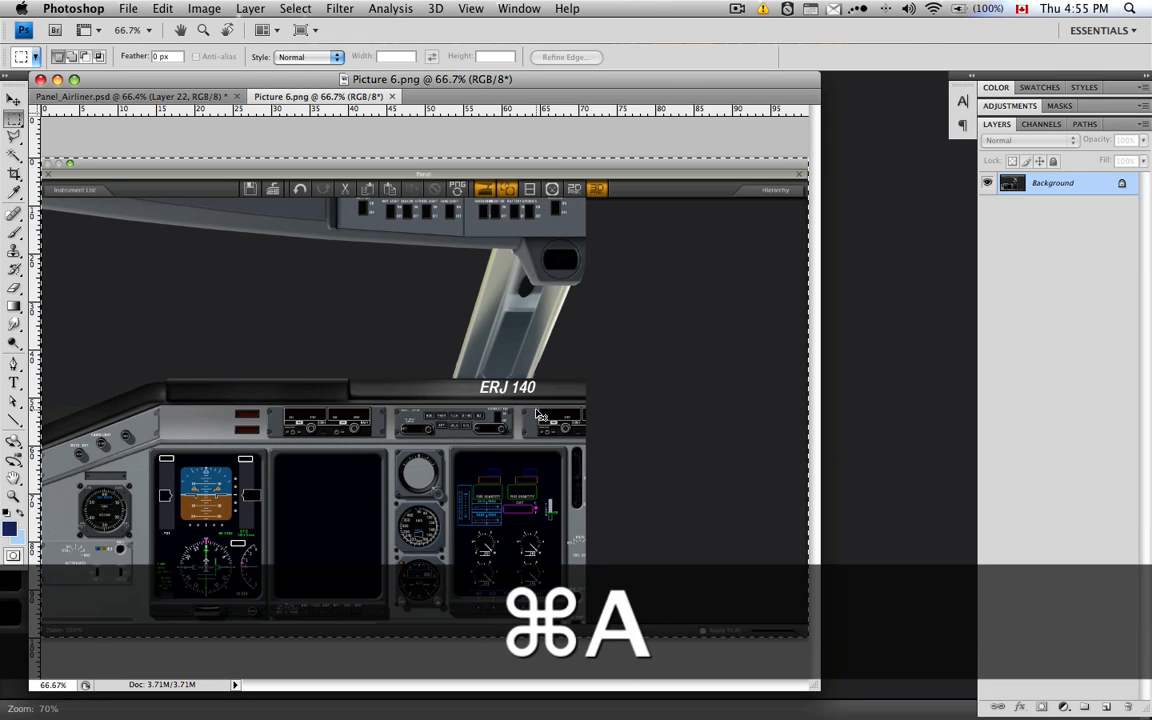
Paste the panel screenshot as a layer over Panel_Airliner.psd, then return to Blender.
key(cmd+v)
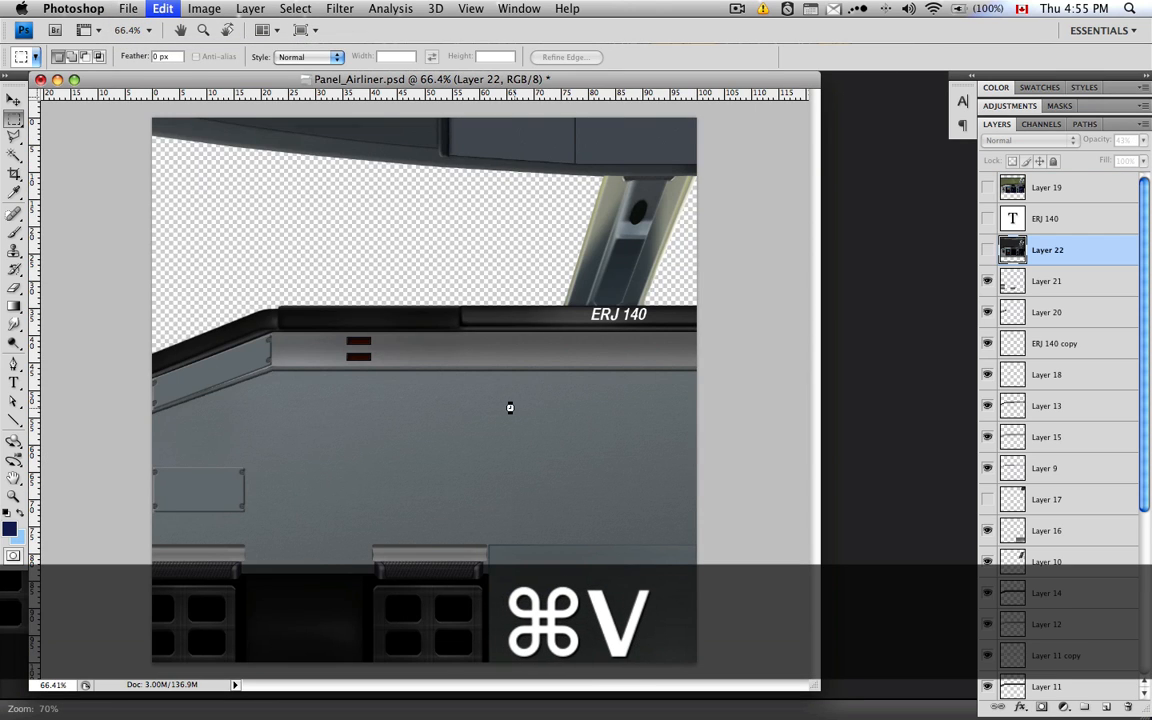
key(cmd+z)
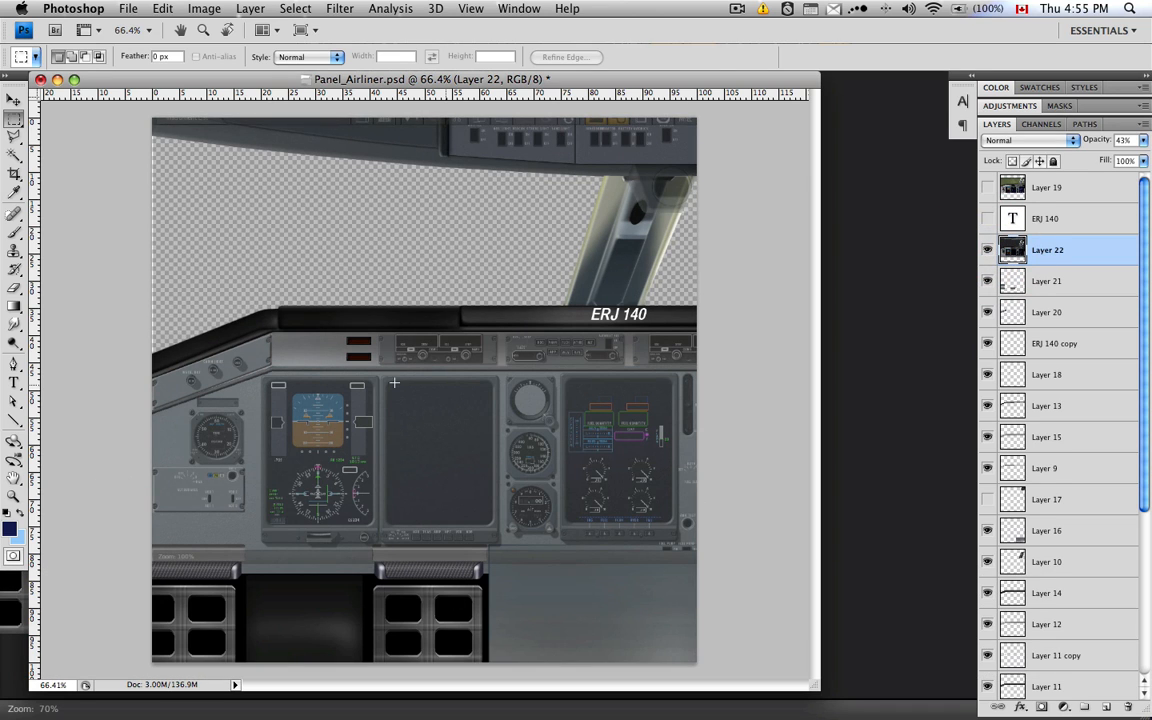
mouse_move(580, 516)
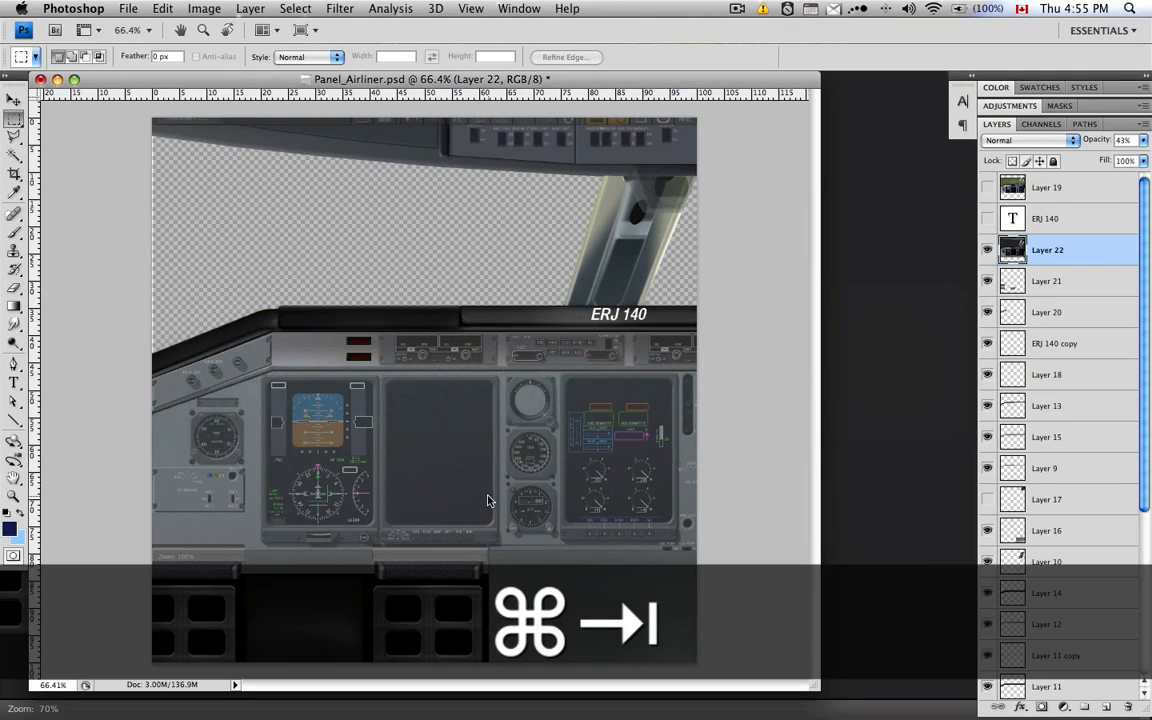
key(cmd+tab)
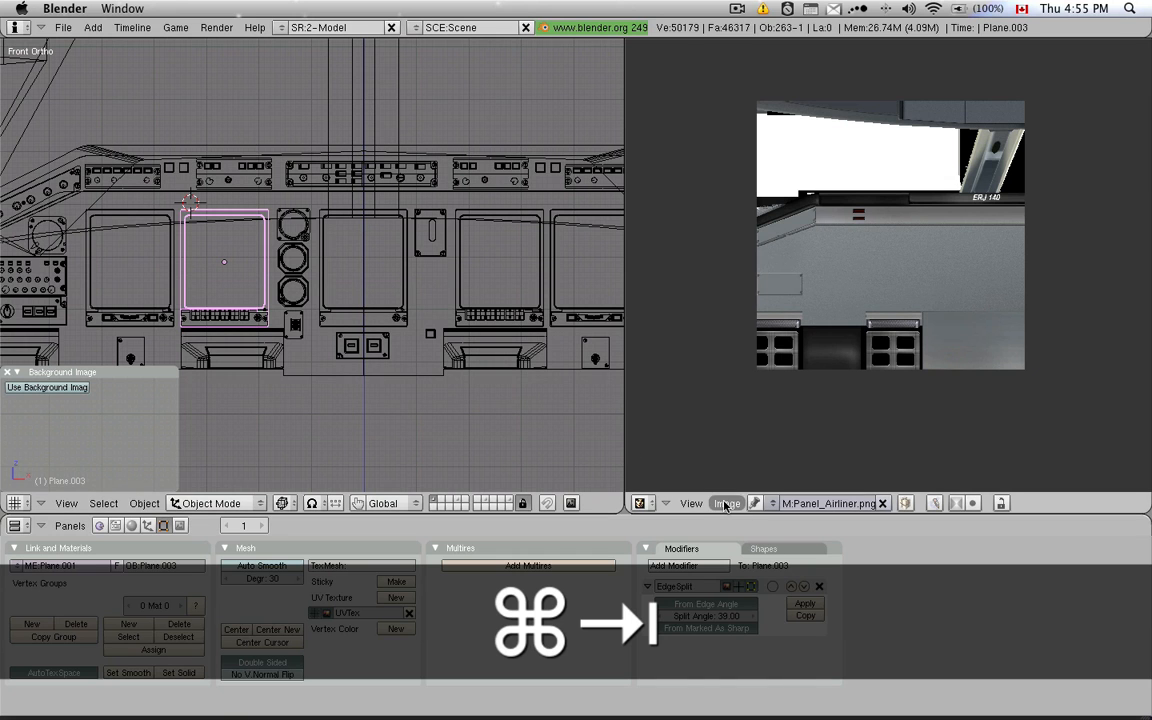
Replace the loaded texture with panel.png from the -PANELS- folder.
click(728, 504)
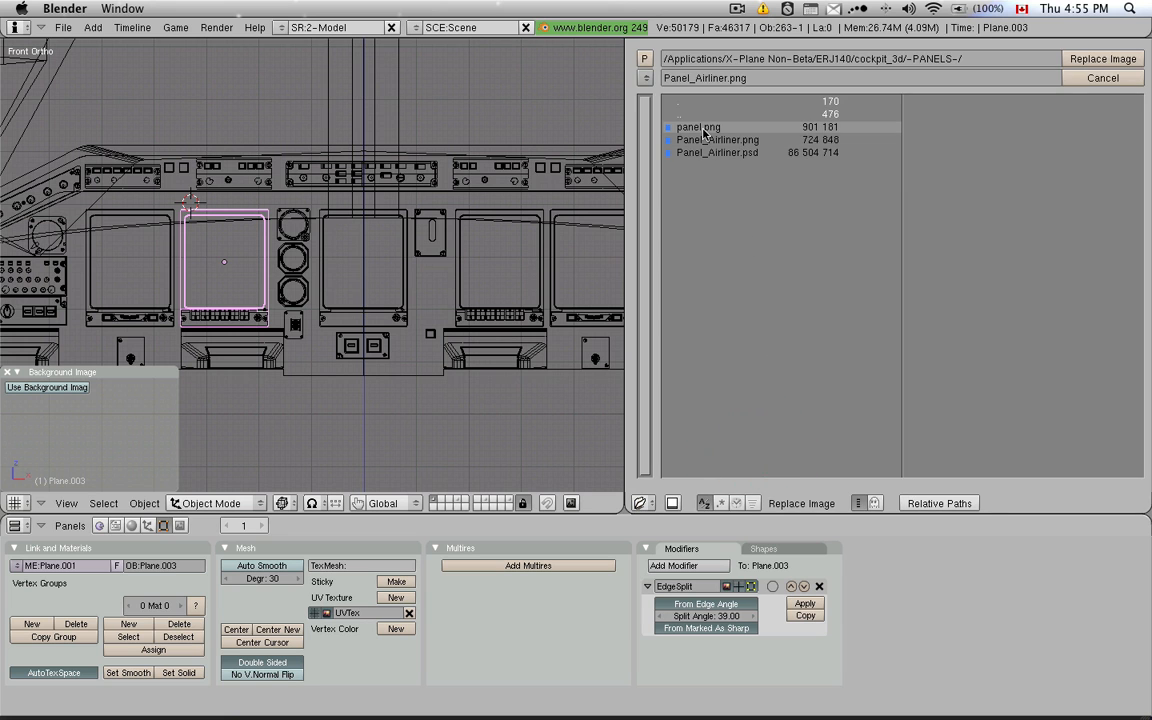
click(716, 140)
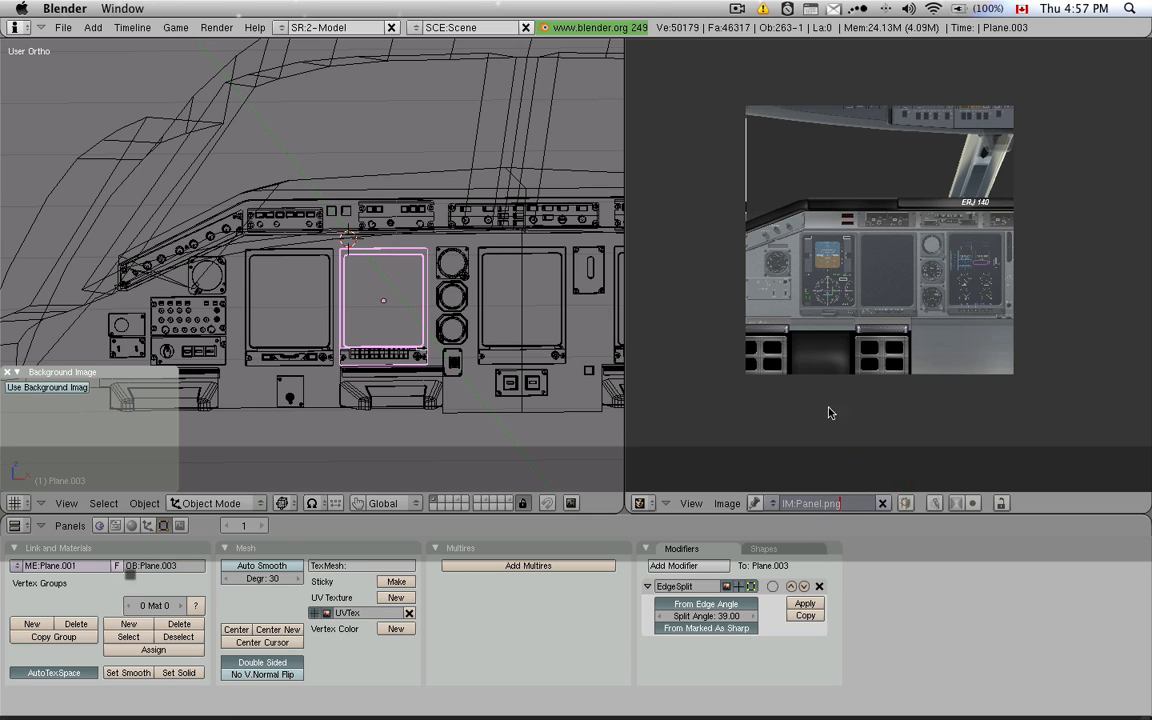
Create a new X-Plane panel region at Left 0, Bottom 0, Width 1024, Height 1024.
click(728, 504)
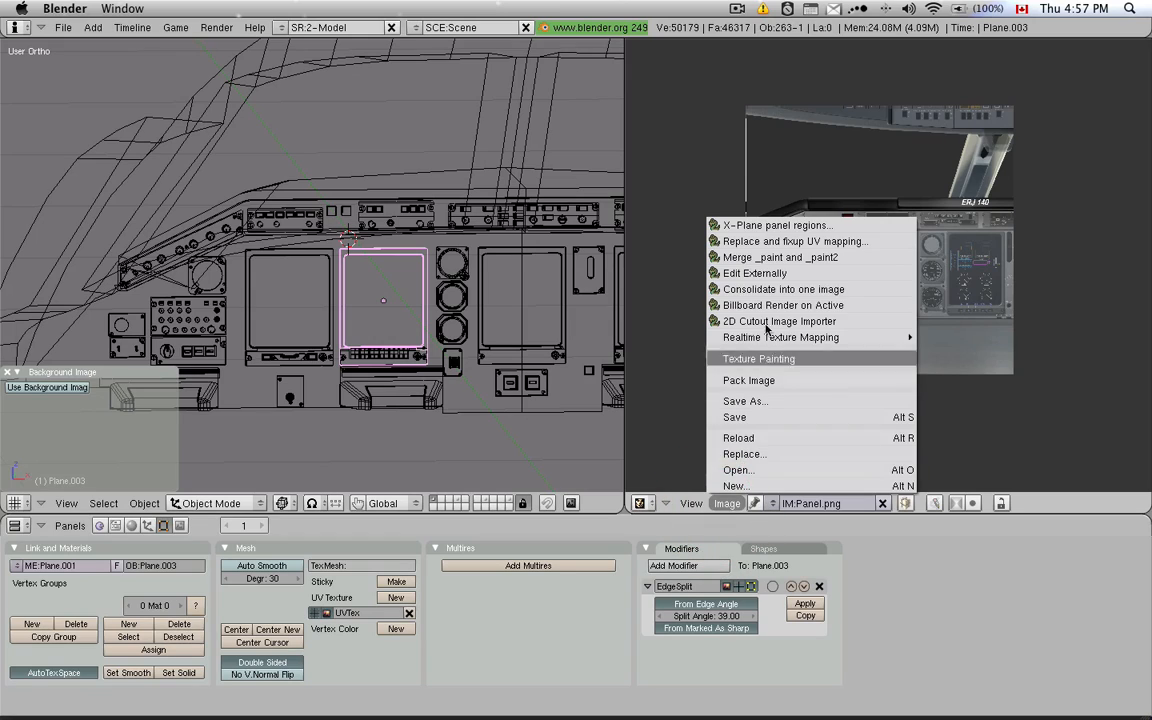
click(776, 224)
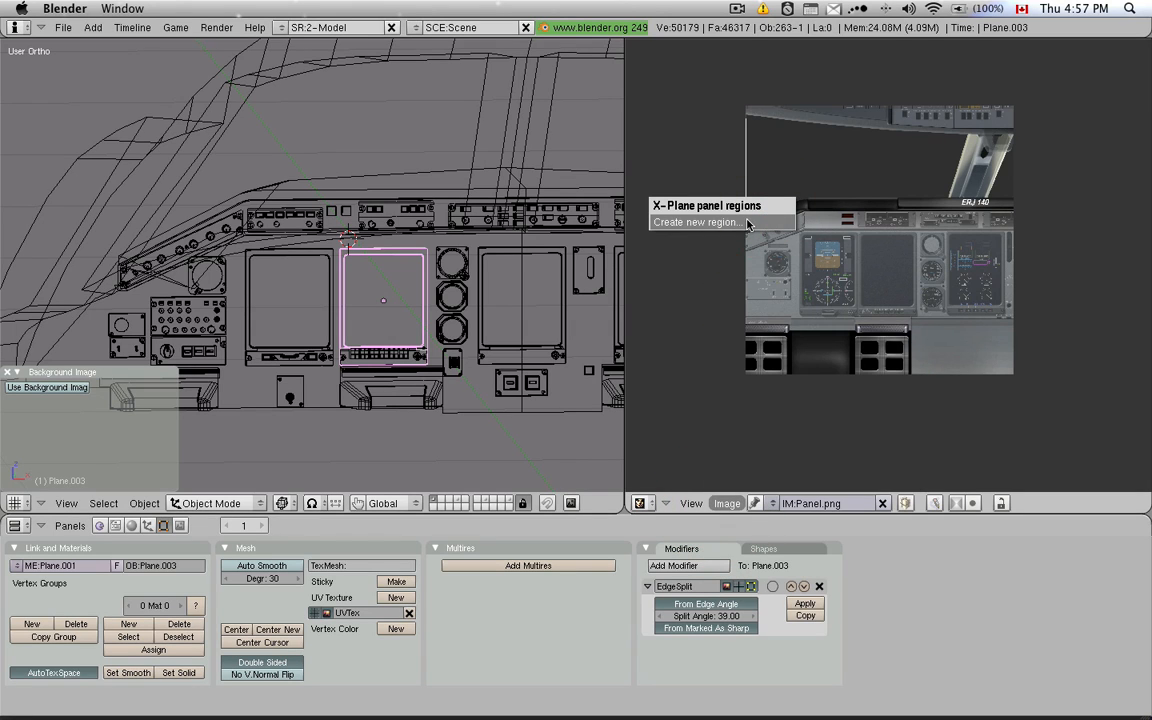
click(696, 220)
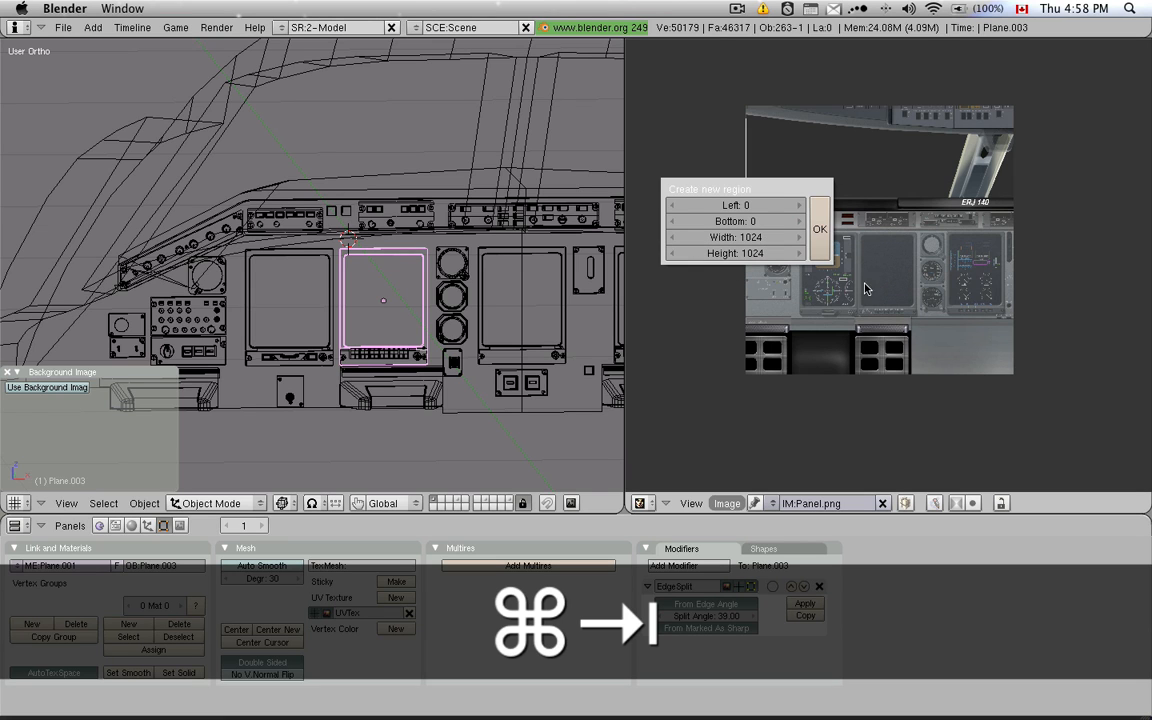
click(820, 228)
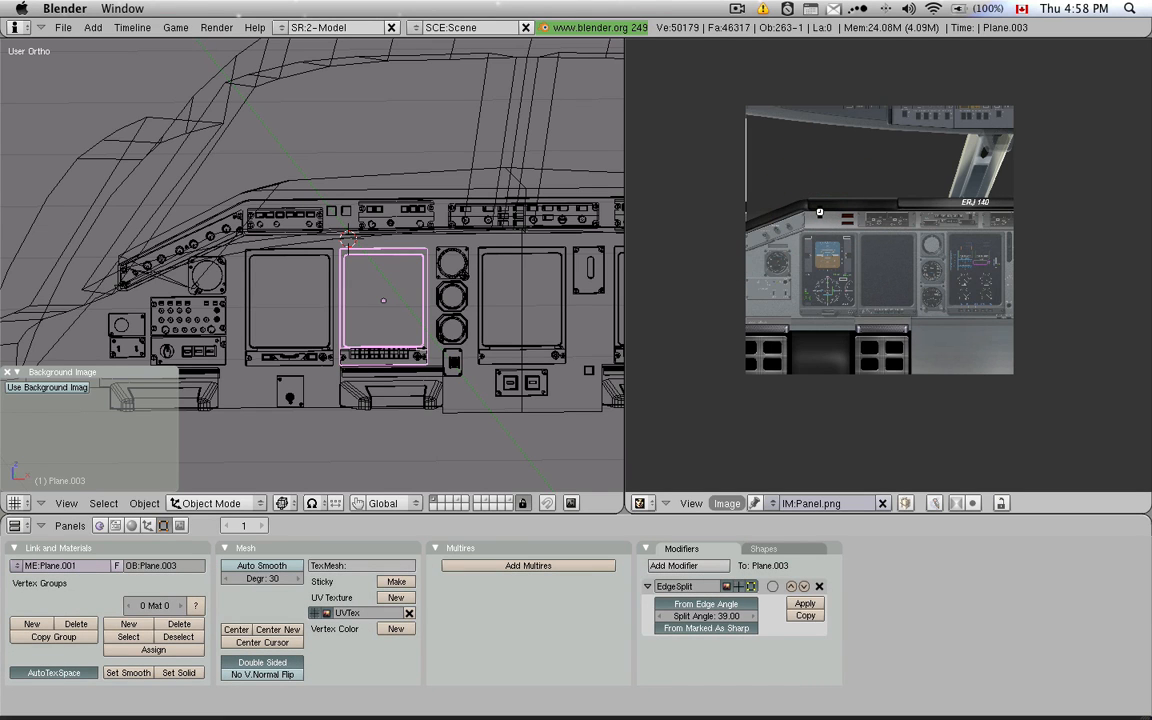
mouse_move(1052, 276)
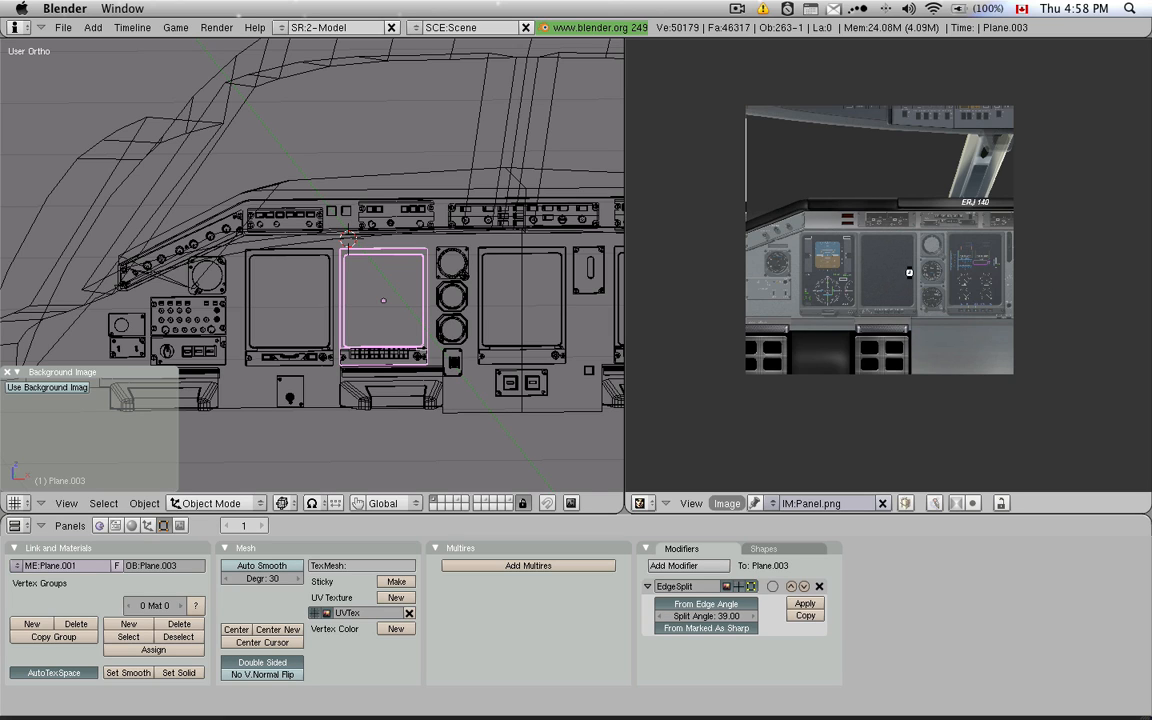
mouse_move(370, 280)
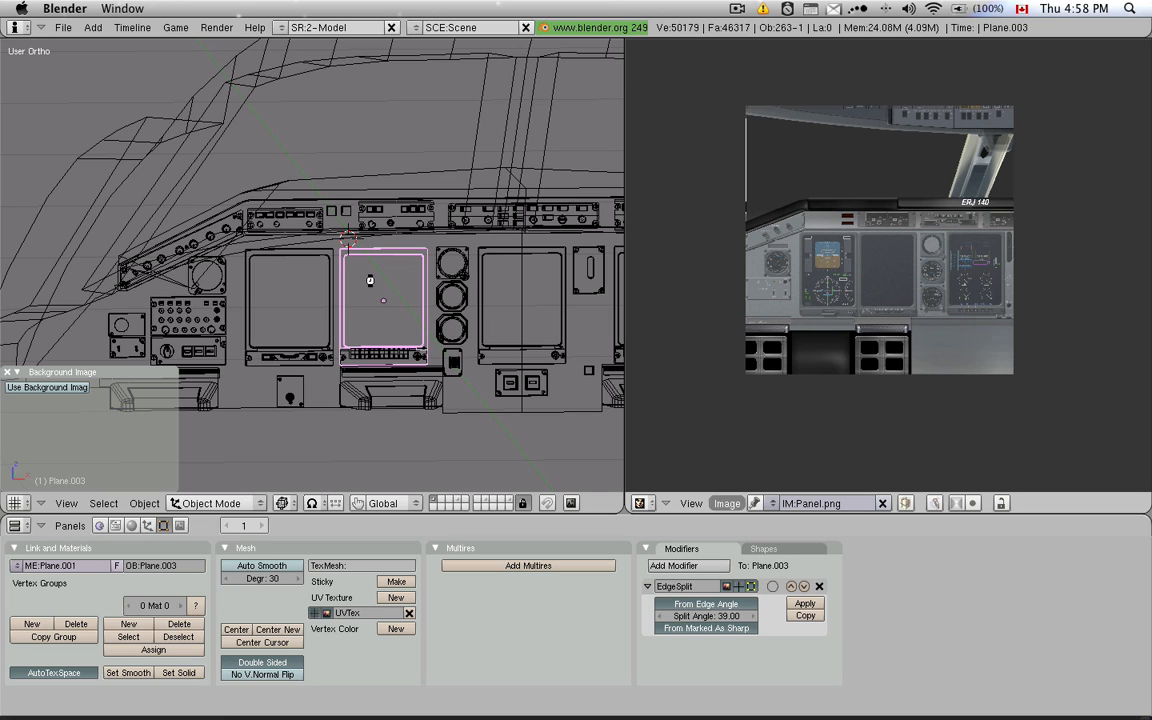
mouse_move(868, 280)
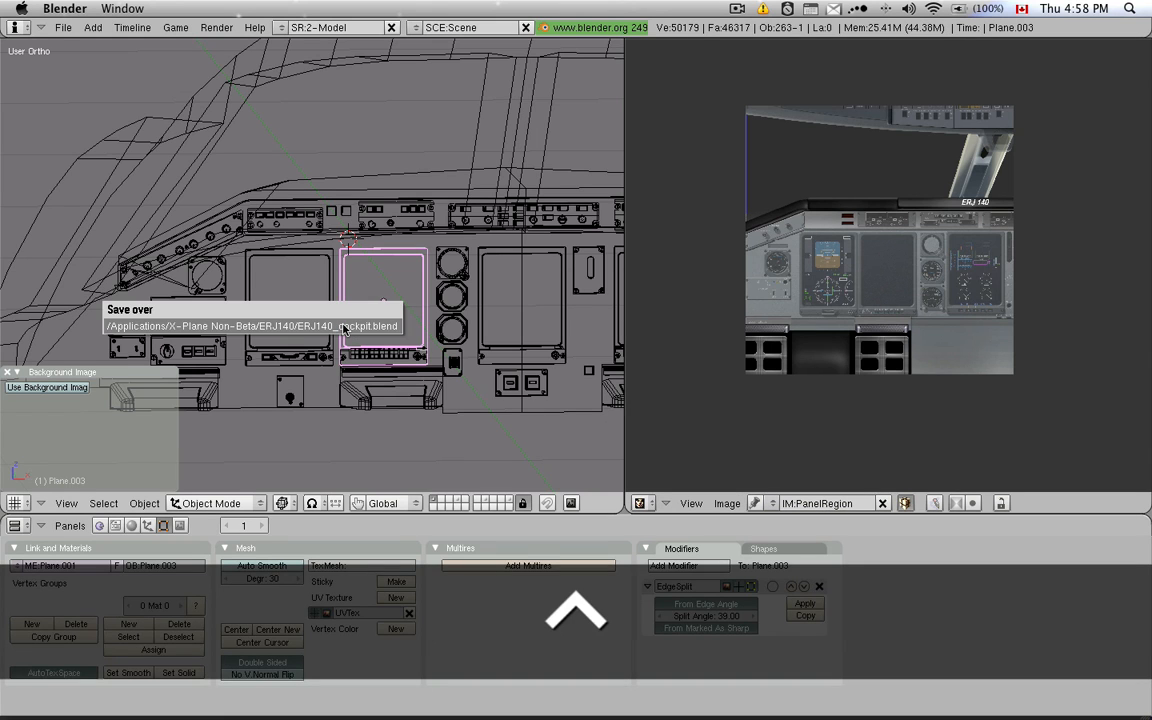
Save over the cockpit file and start exporting it as an X-Plane v7 Object (.obj).
click(62, 28)
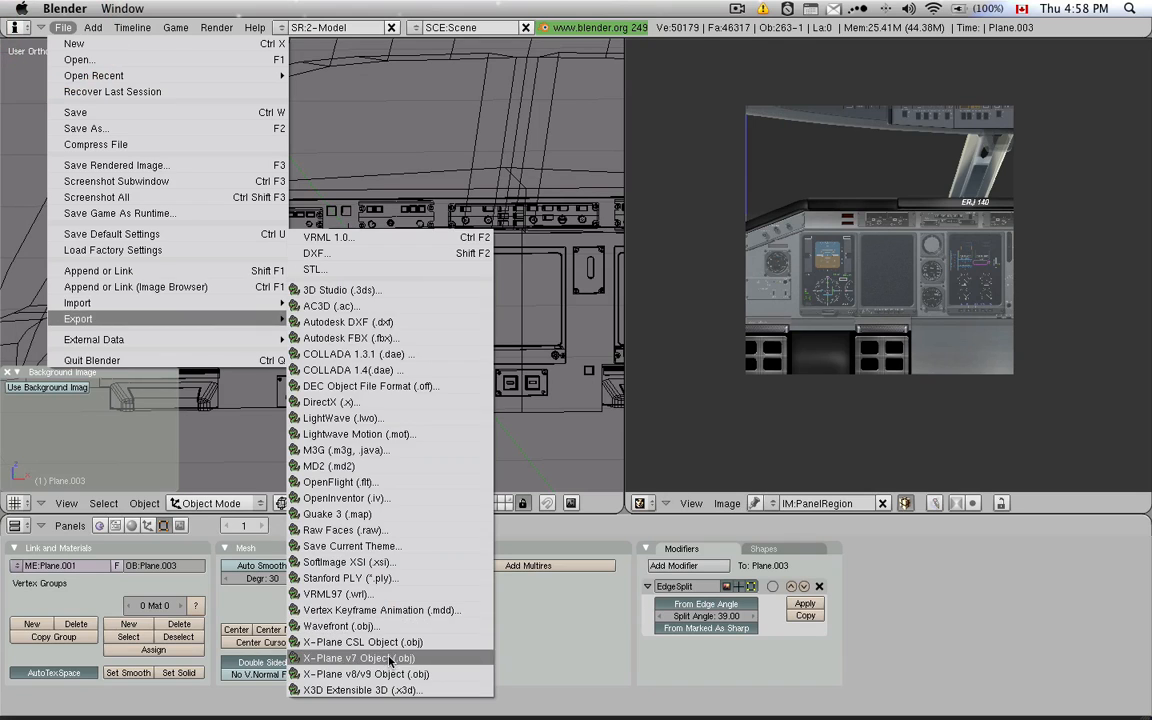
click(356, 658)
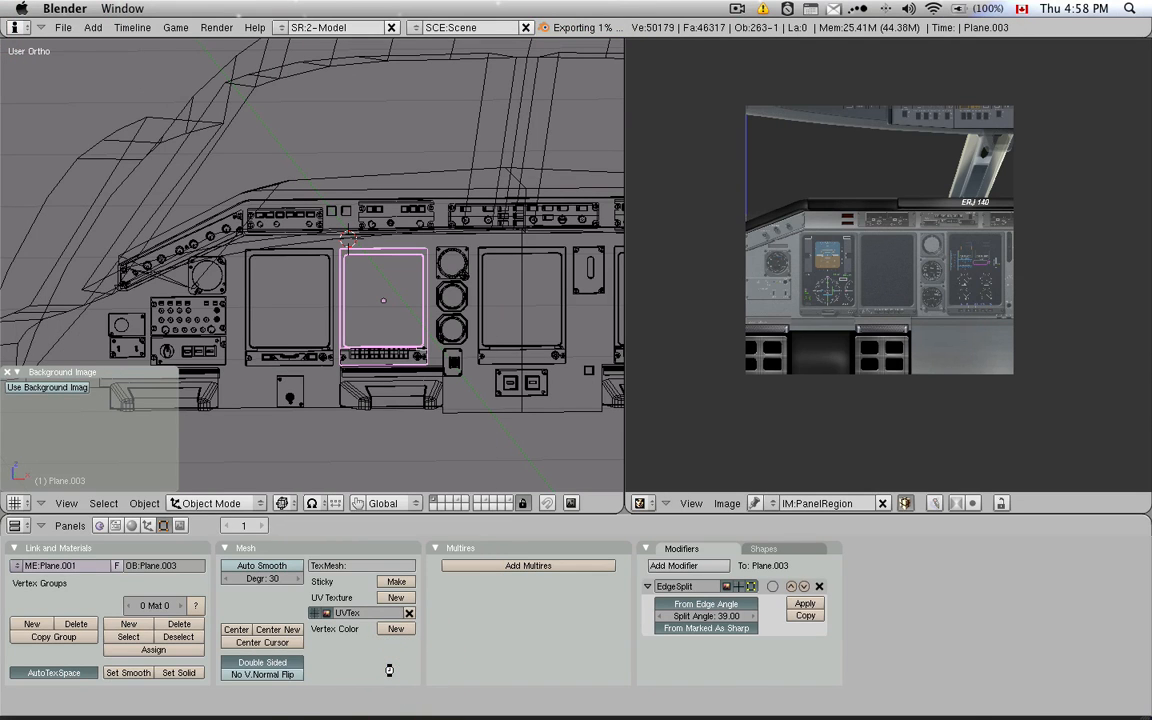